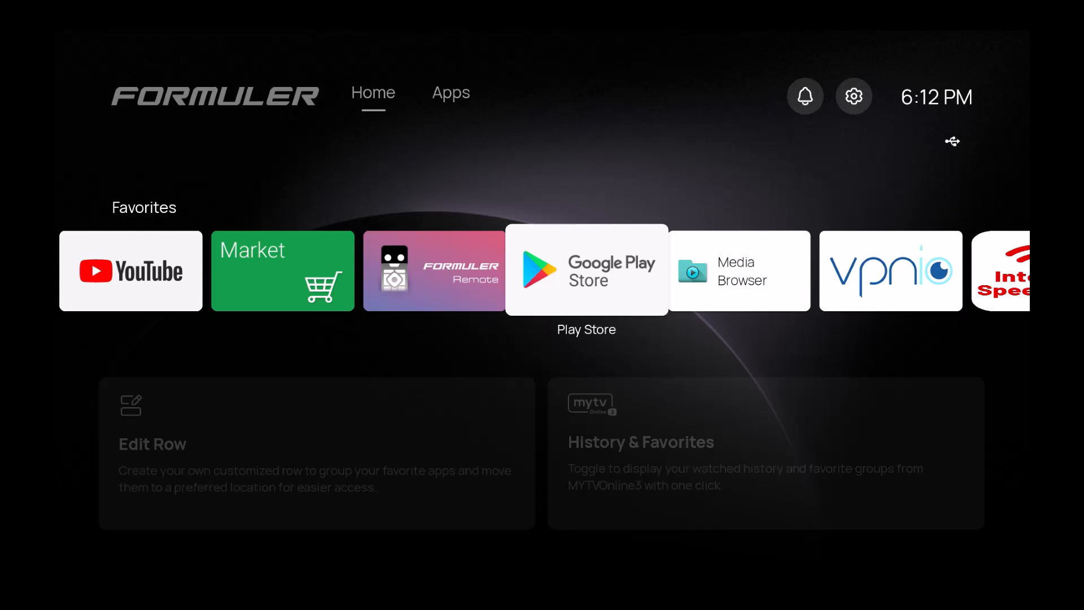
# Scroll left to the Apps tab listing MyTVOnline 3, Kodi and Downloader
pyautogui.hscroll(-3)
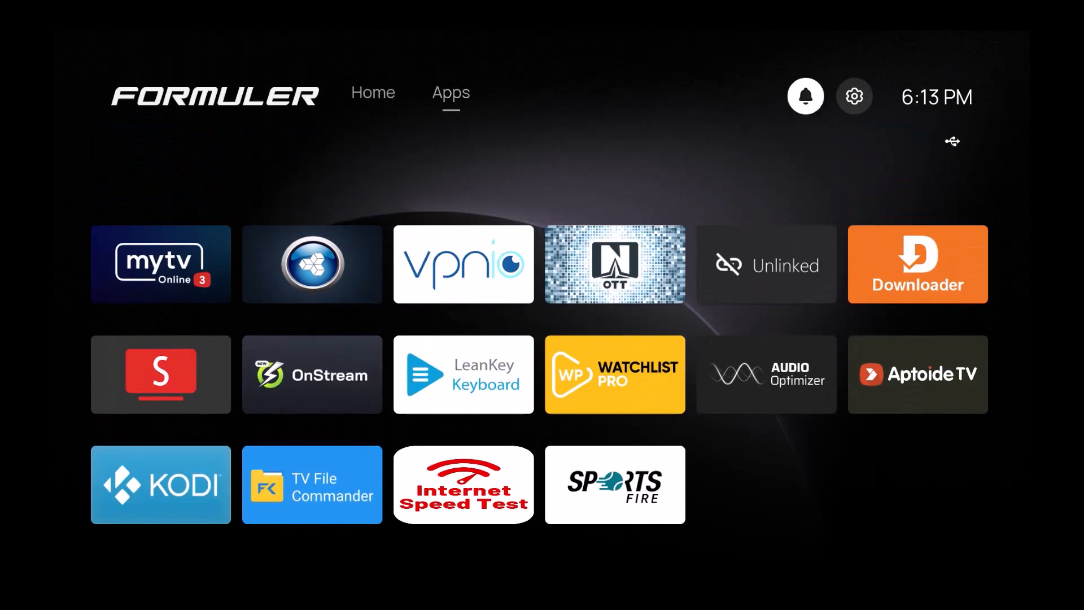
# Enter Launcher Settings from the gear panel with the PIN and set vpnio as startup app
pyautogui.click(854, 96)
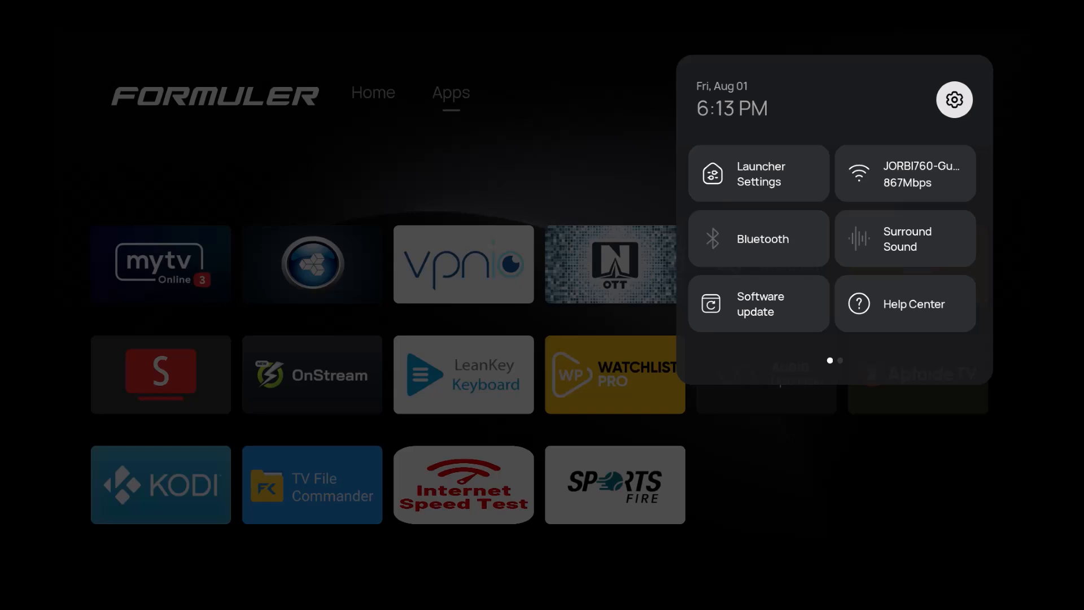
pyautogui.moveTo(759, 174)
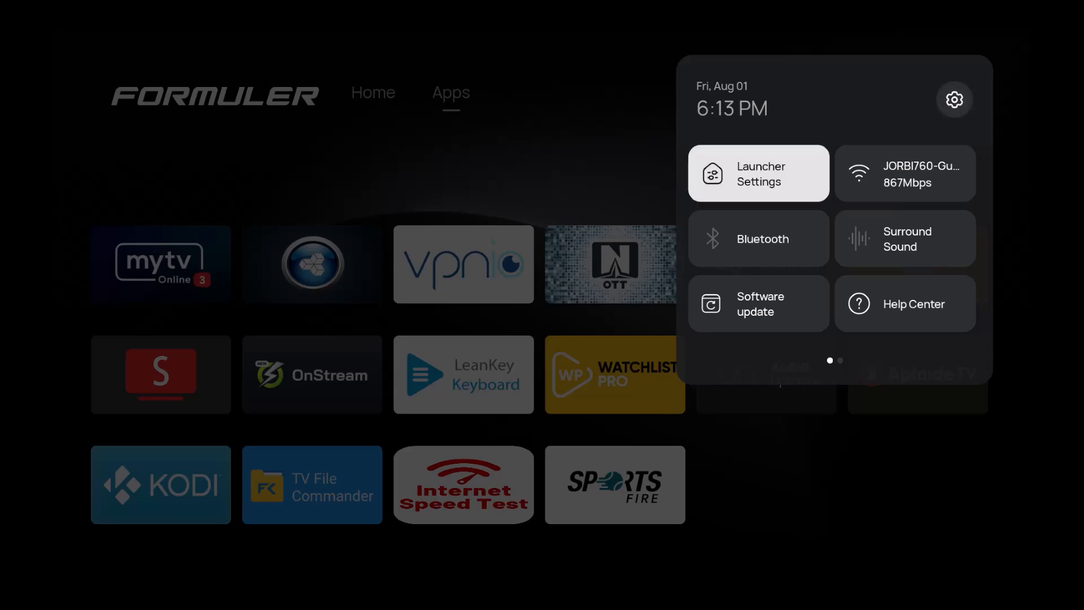
pyautogui.click(759, 173)
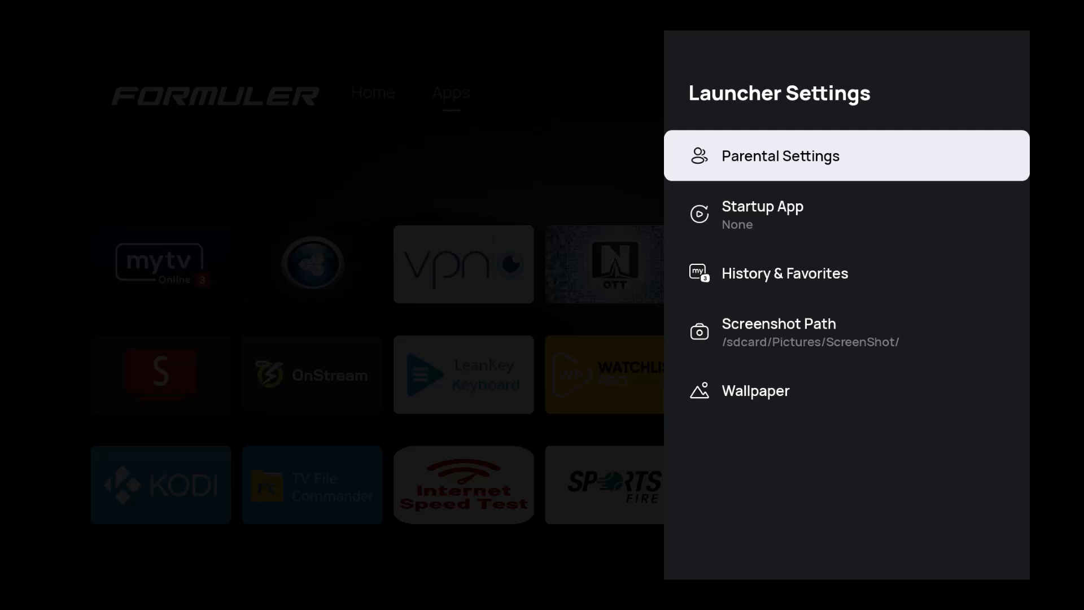
pyautogui.click(779, 156)
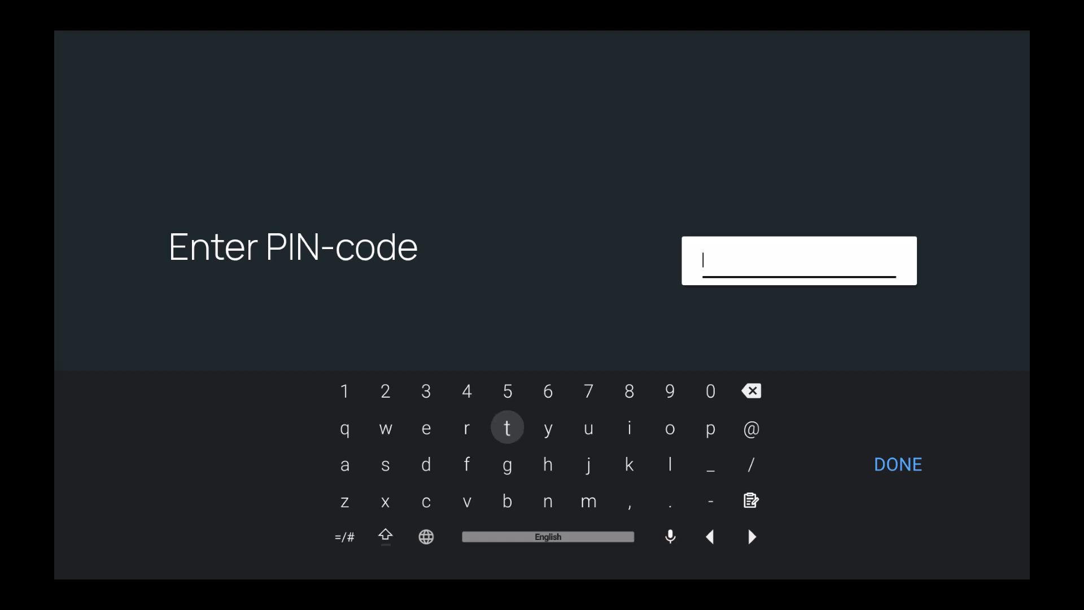
pyautogui.click(710, 391)
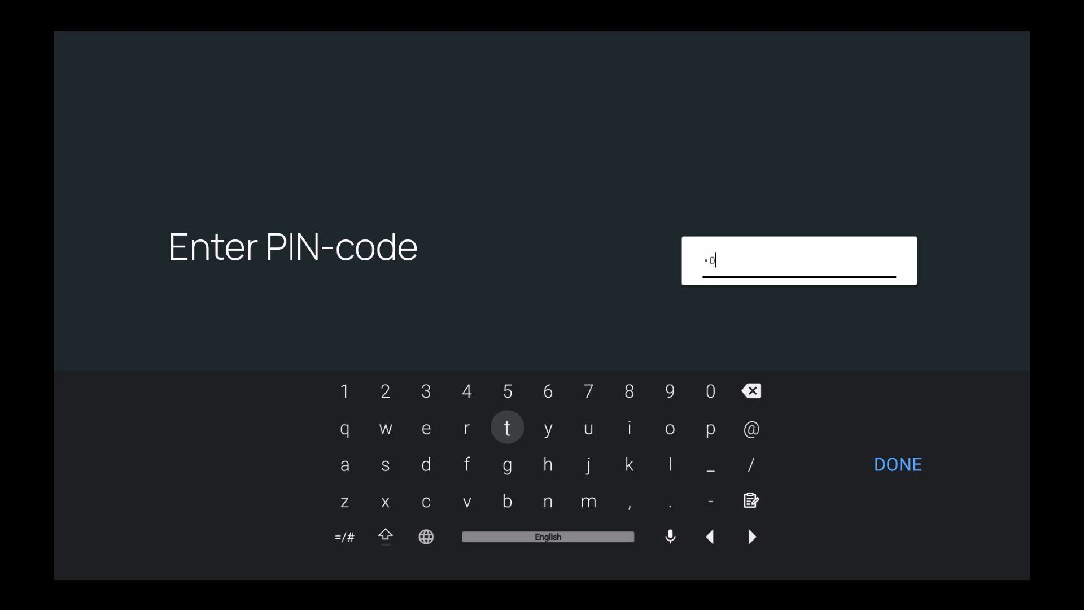
pyautogui.click(587, 427)
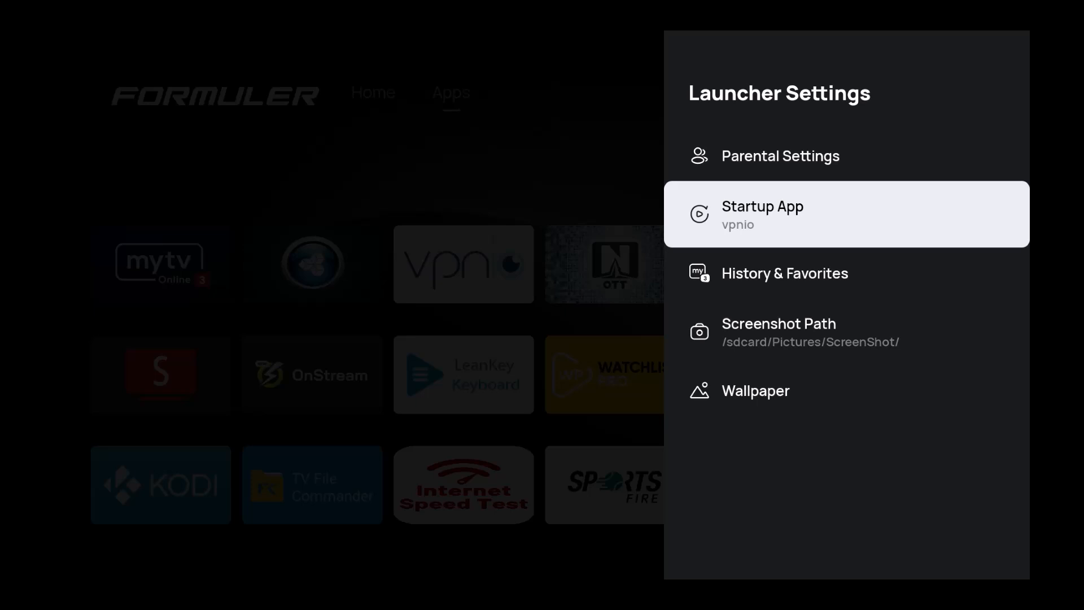
# Reset the startup app to None and enable Live TV and TV Series watch history
pyautogui.click(762, 214)
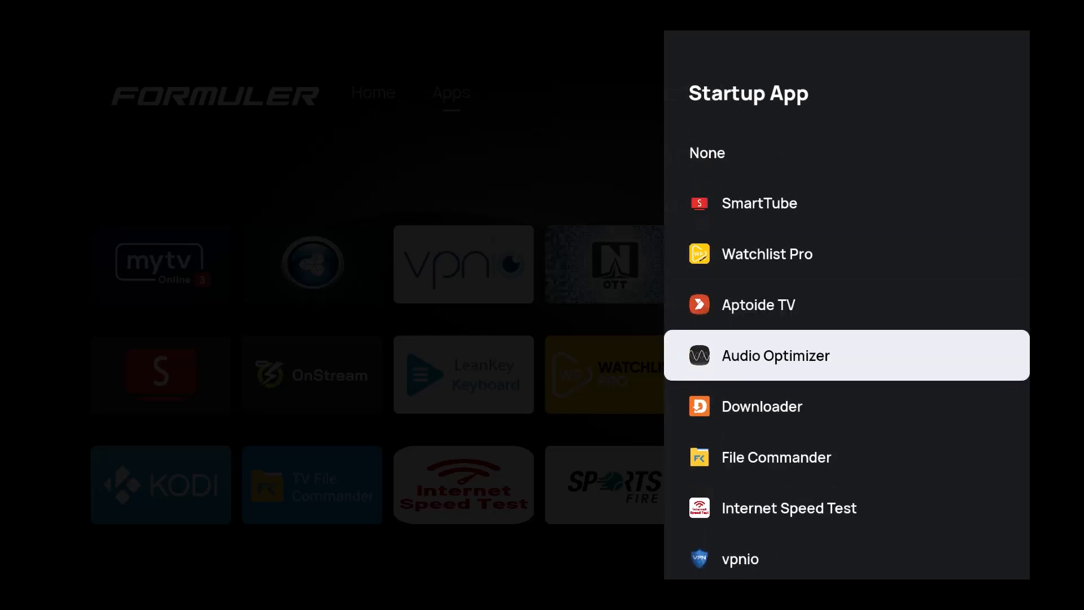
pyautogui.scroll(-3)
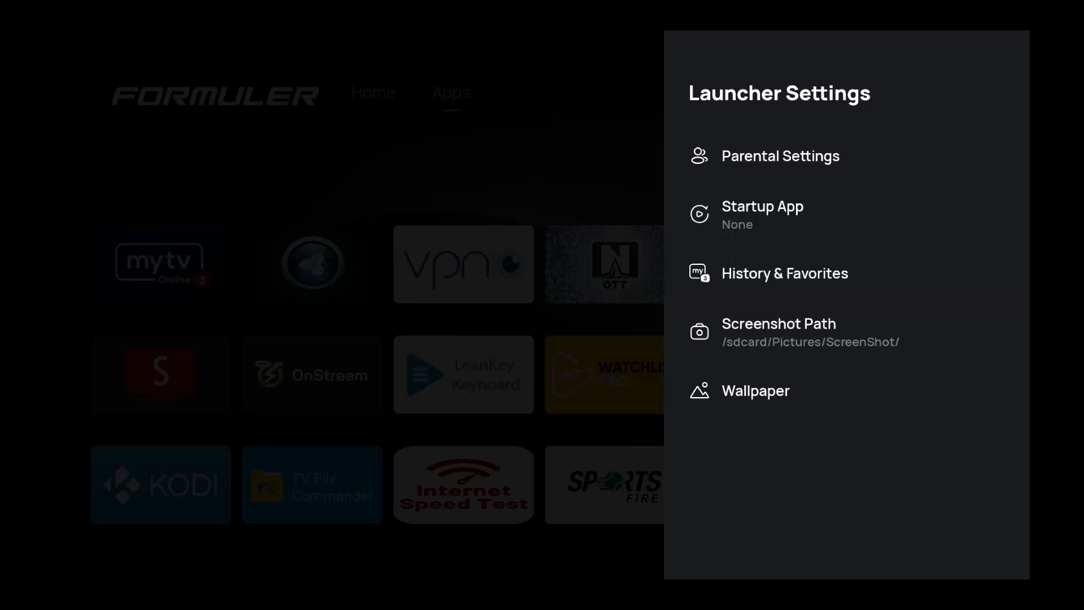
pyautogui.click(785, 273)
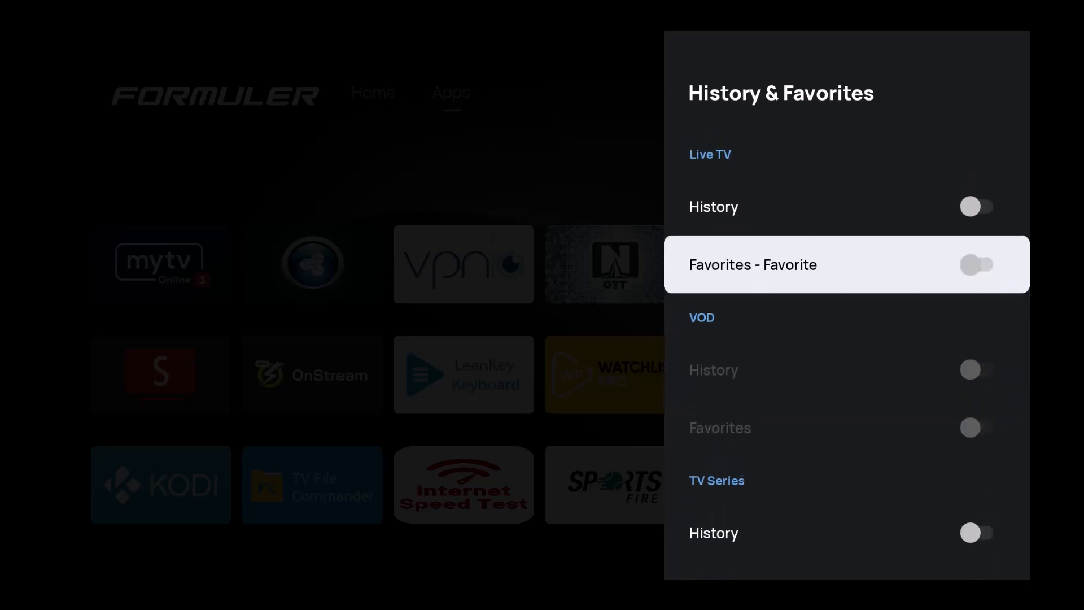
pyautogui.click(976, 206)
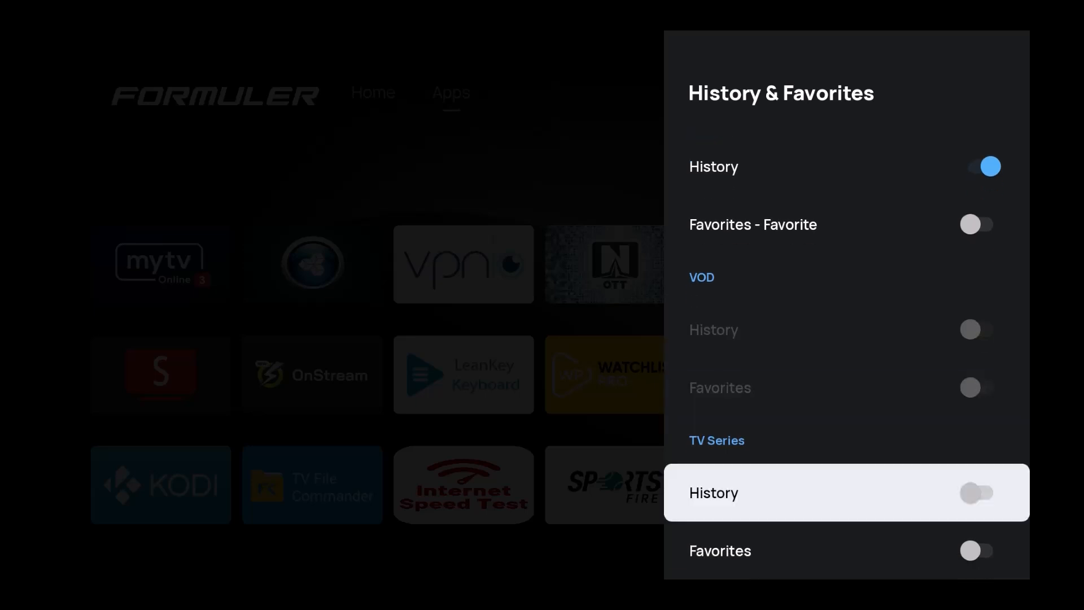
pyautogui.click(980, 501)
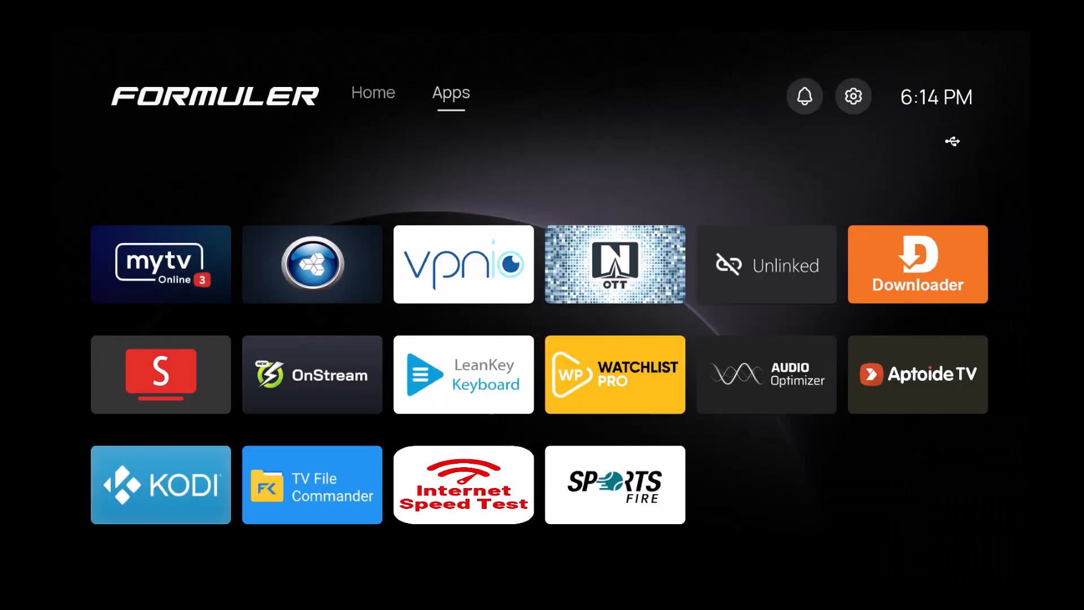
# Browse the Live TV and TV Series history rows on the Home screen
pyautogui.click(373, 92)
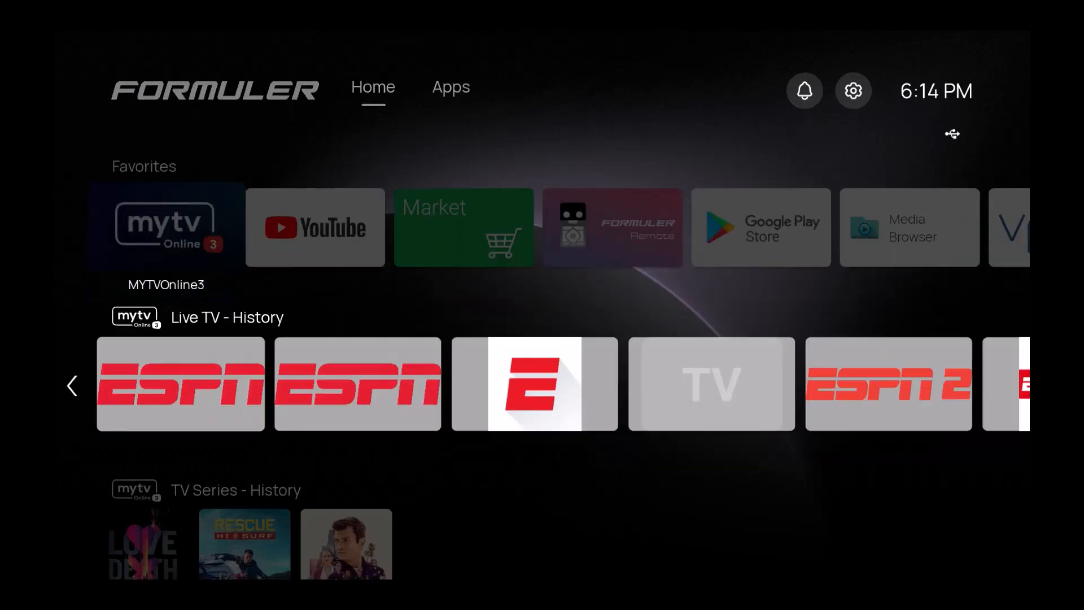
pyautogui.scroll(-3)
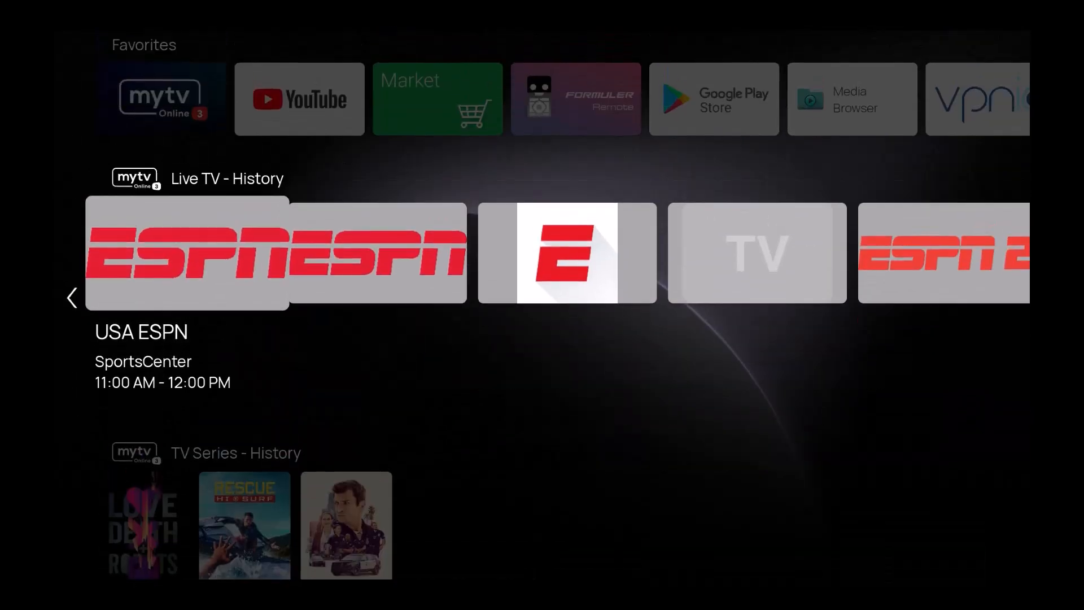
pyautogui.scroll(-3)
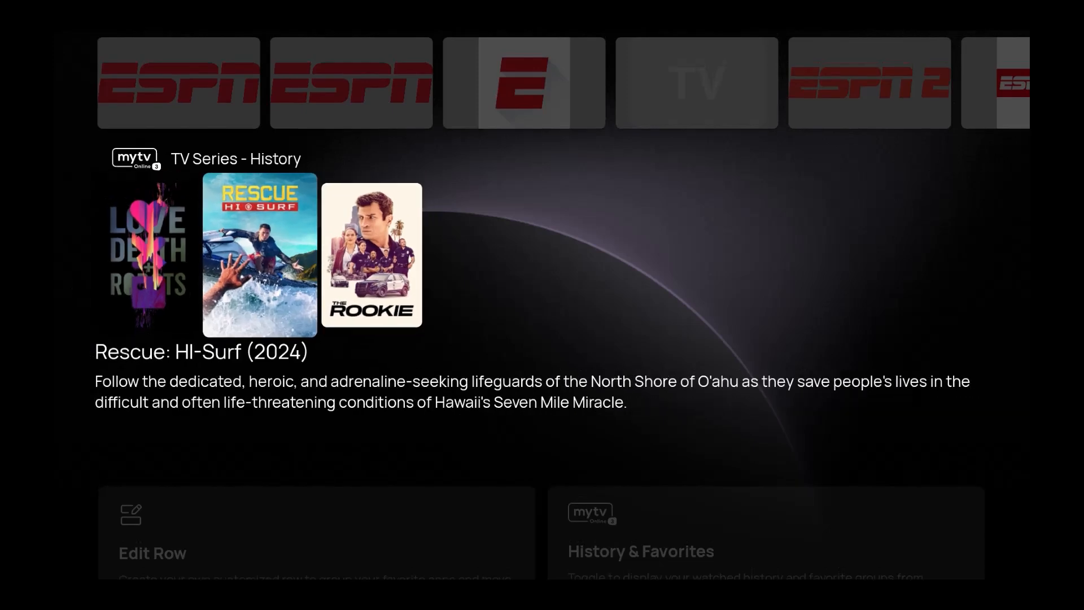
pyautogui.press('up')
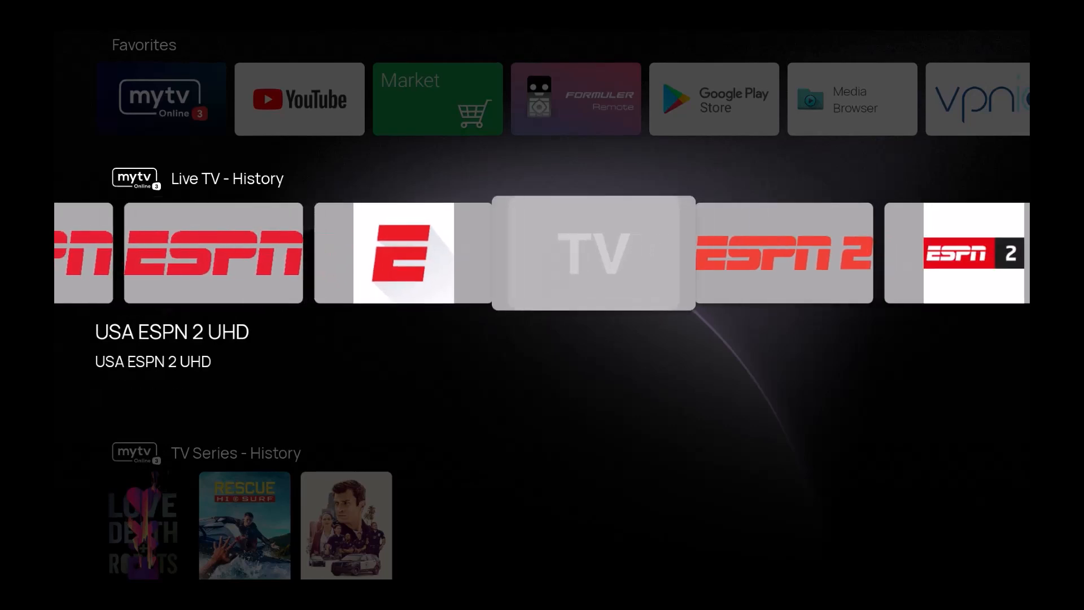
pyautogui.hscroll(3)
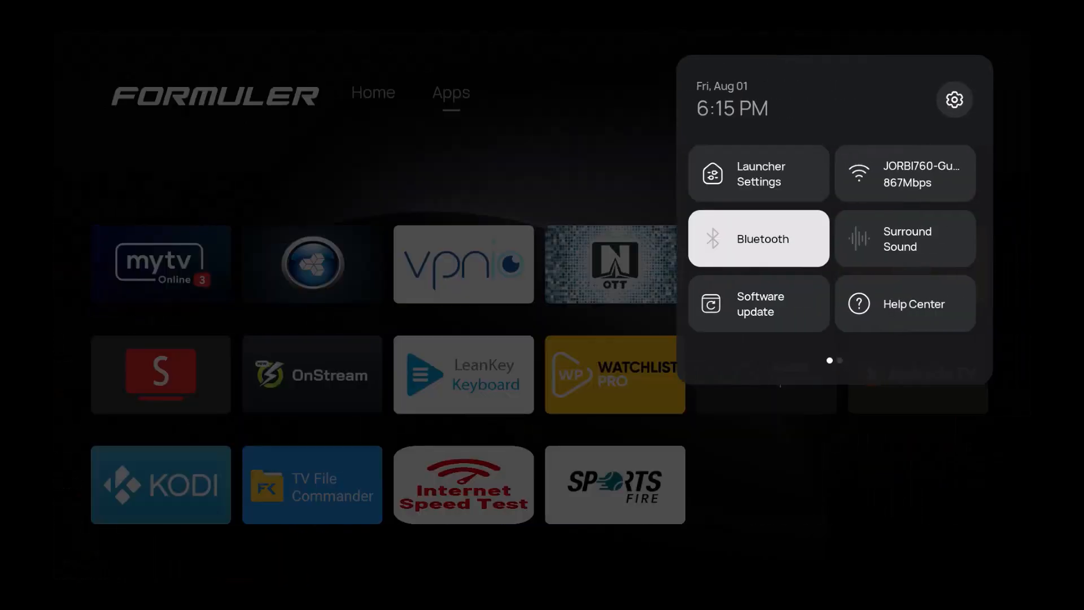
# Open Wallpaper in Launcher Settings to show the Gallery, Browse and URL options
pyautogui.click(758, 173)
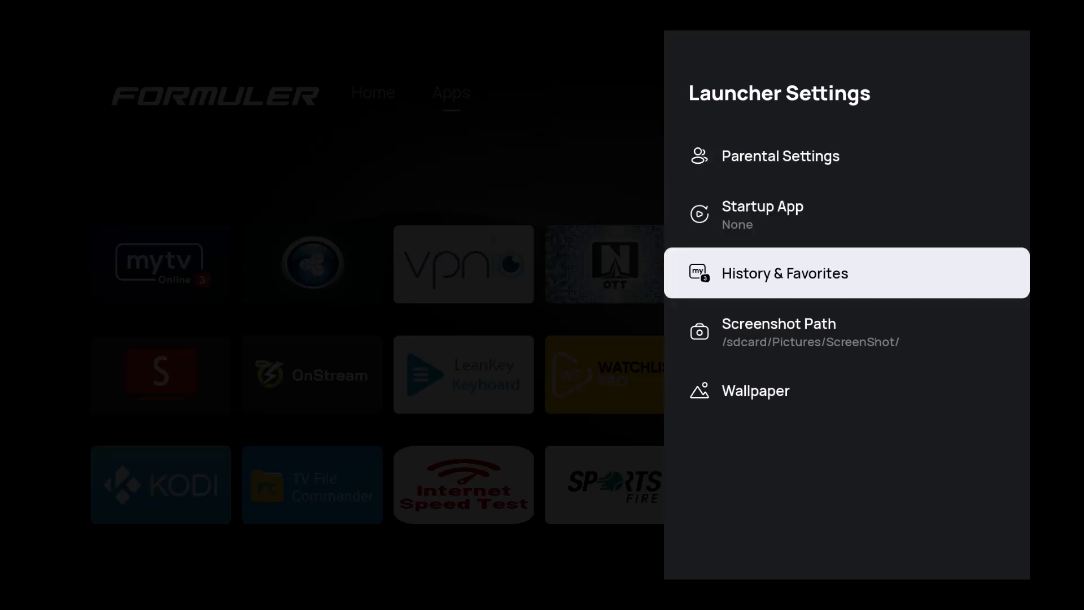
pyautogui.click(784, 273)
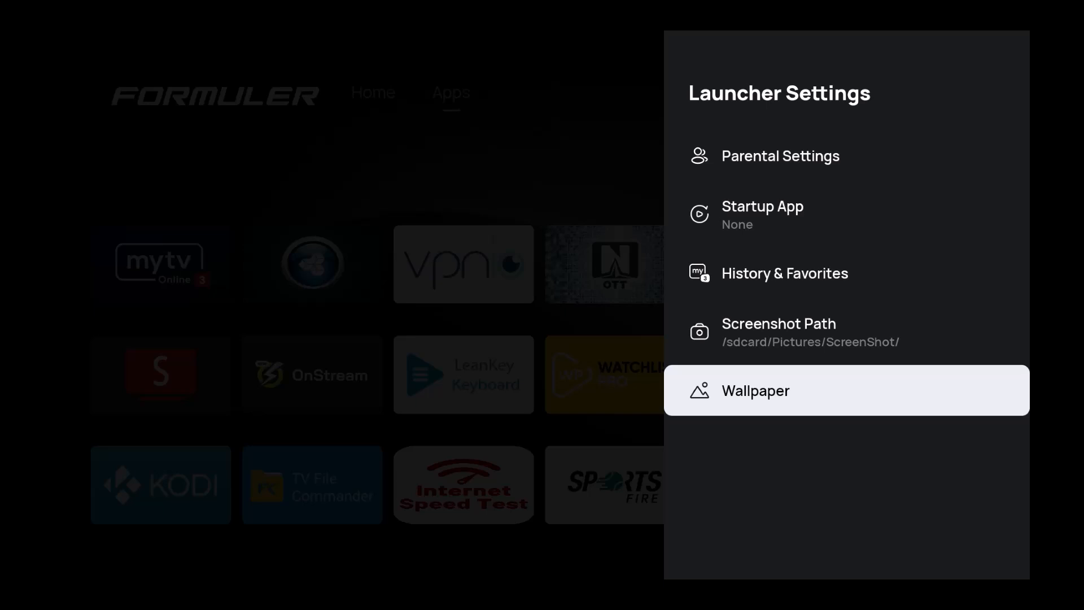
pyautogui.click(755, 390)
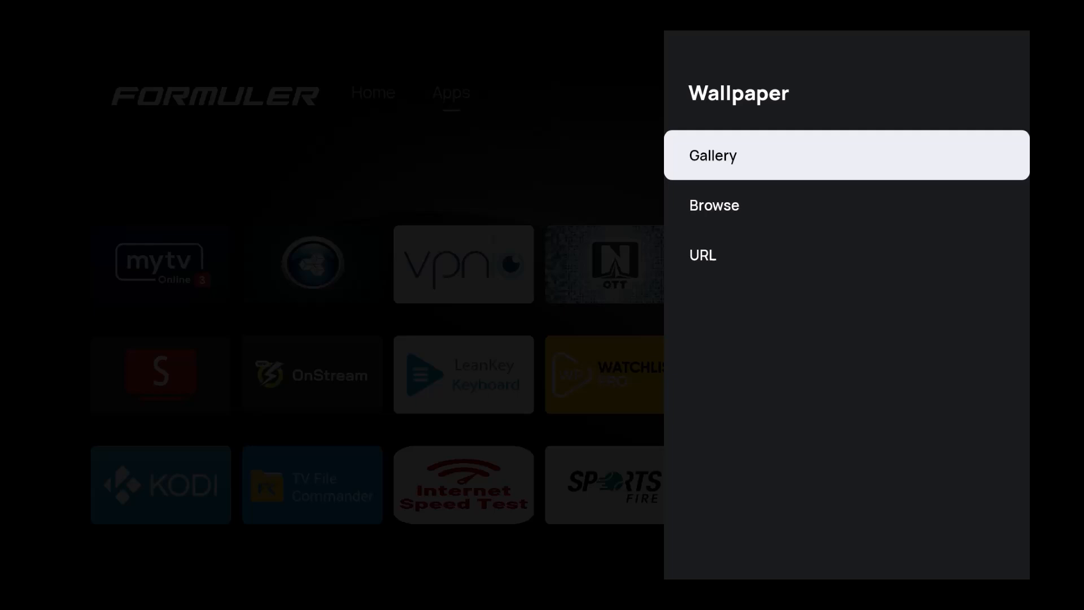
# Preview the dark default, angular, curved and next wallpapers in the built-in Gallery
pyautogui.click(712, 156)
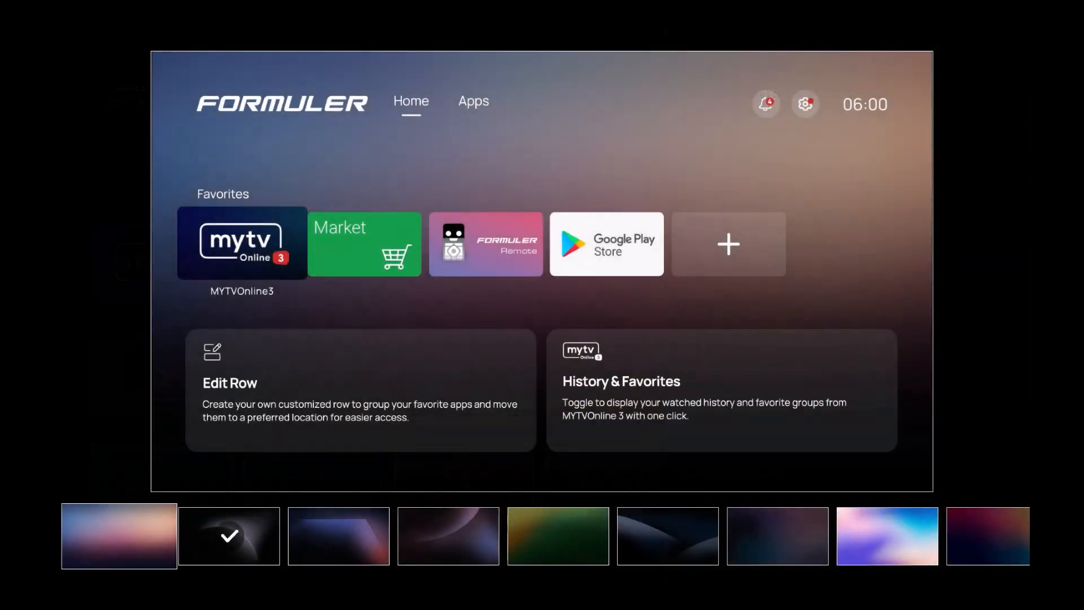
pyautogui.click(227, 543)
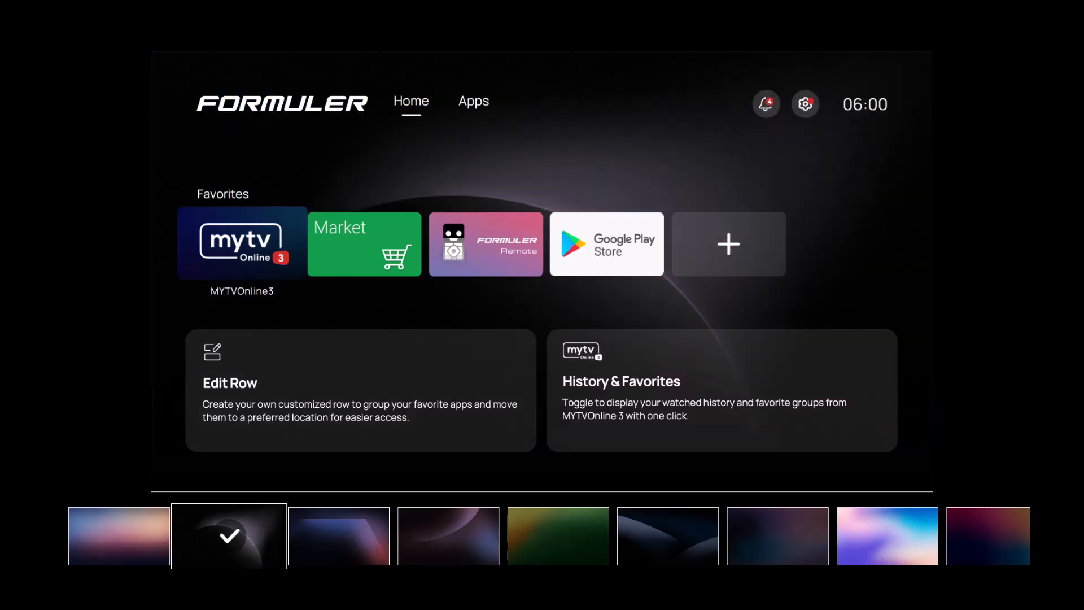
pyautogui.click(338, 536)
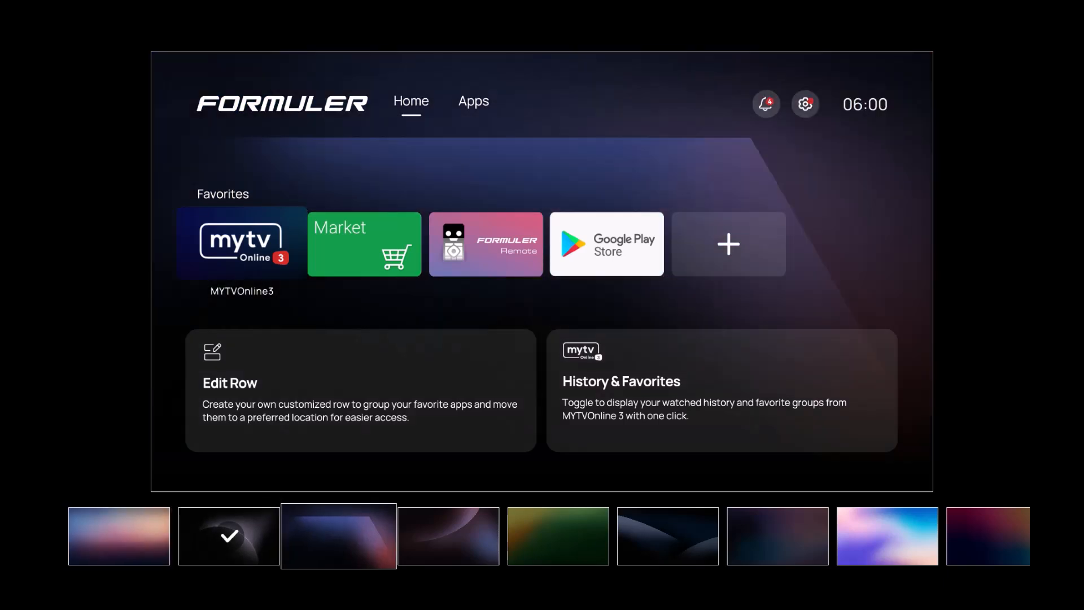
pyautogui.click(449, 536)
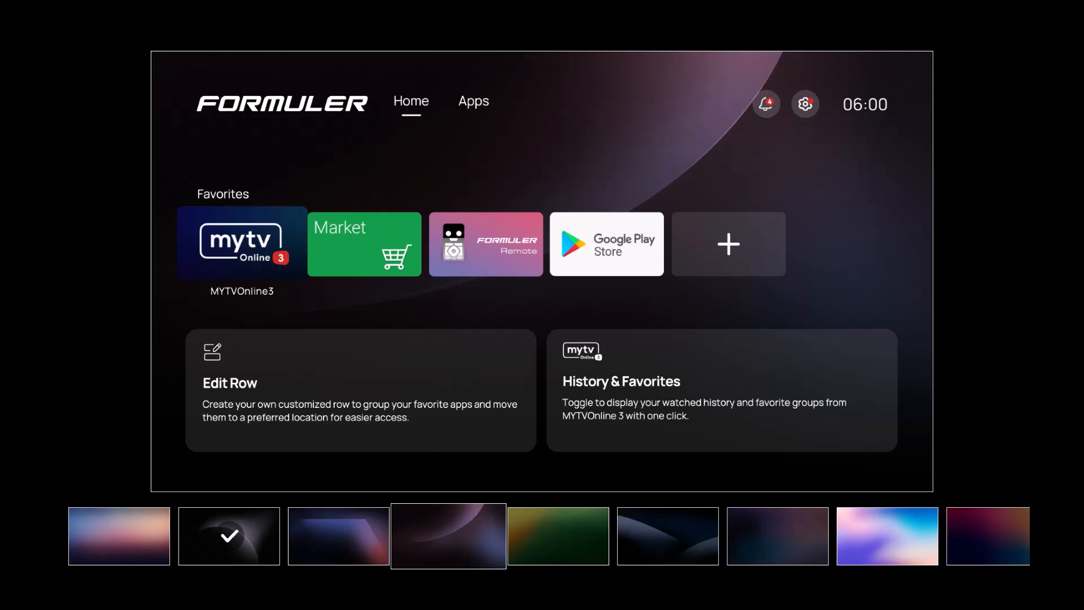
pyautogui.click(557, 548)
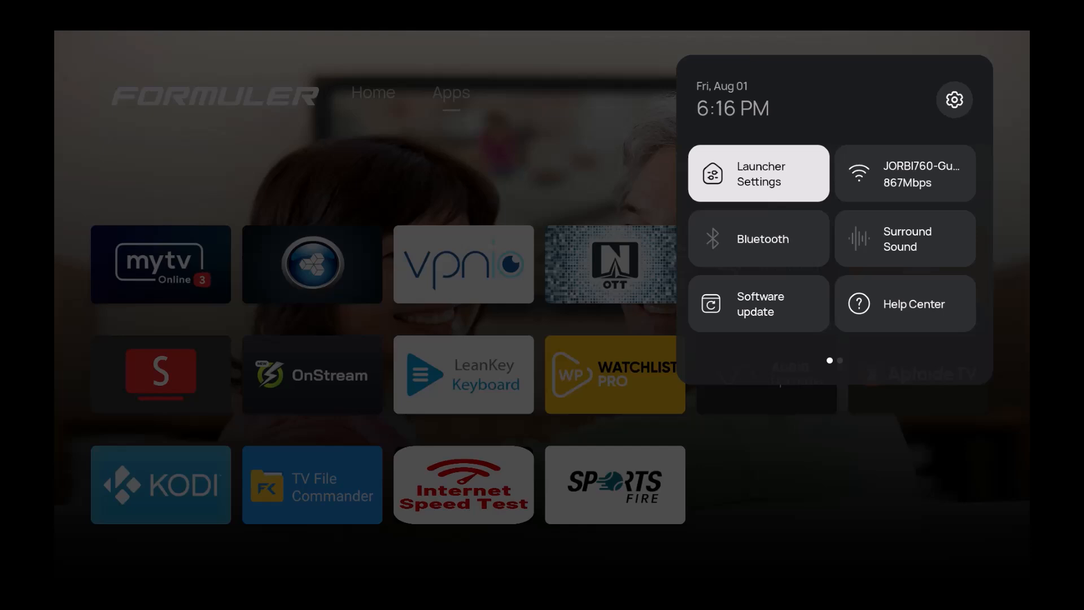
# Set city at night.jpg from /storage/A92E-2A25 as the launcher wallpaper
pyautogui.click(758, 174)
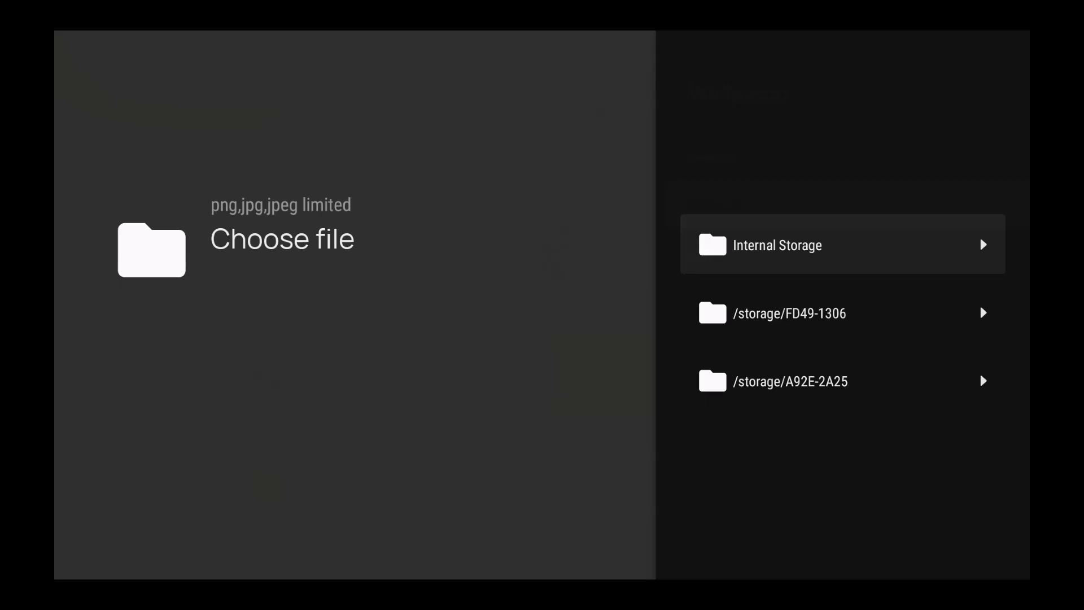
pyautogui.click(790, 381)
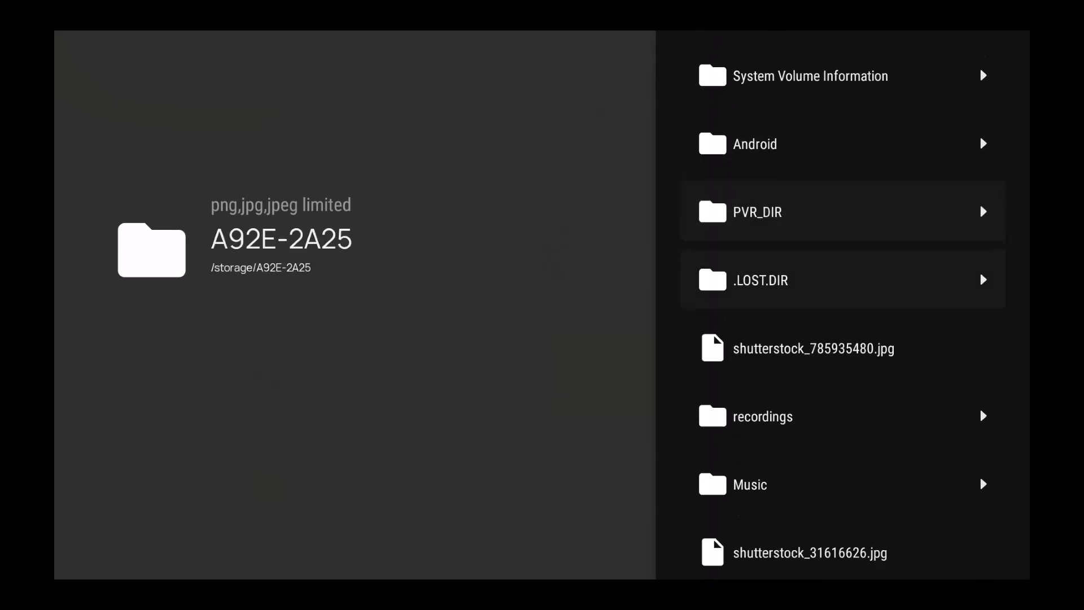
pyautogui.scroll(-3)
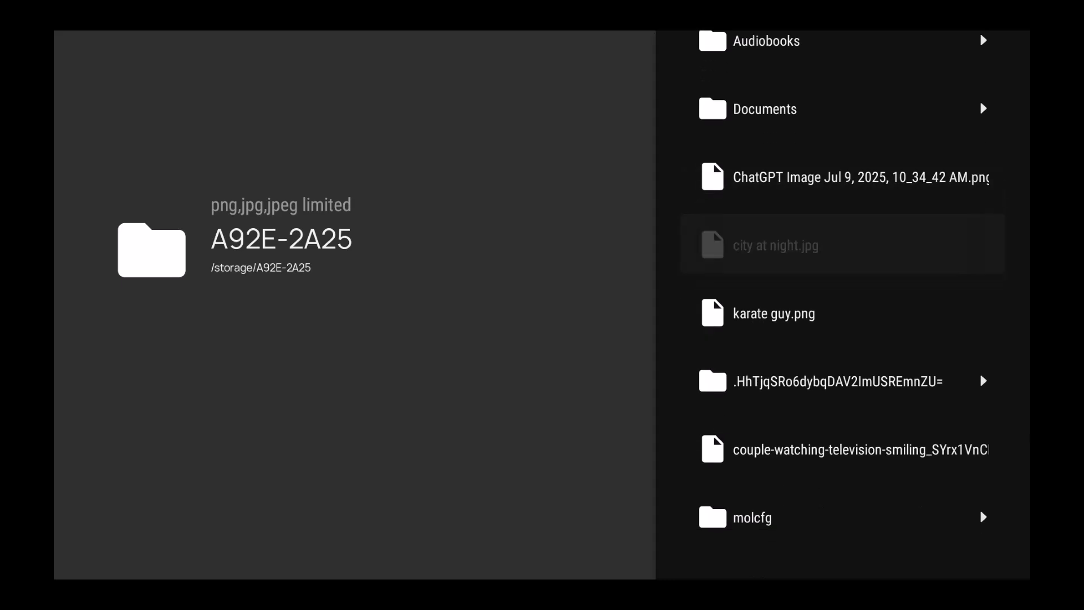
pyautogui.click(775, 245)
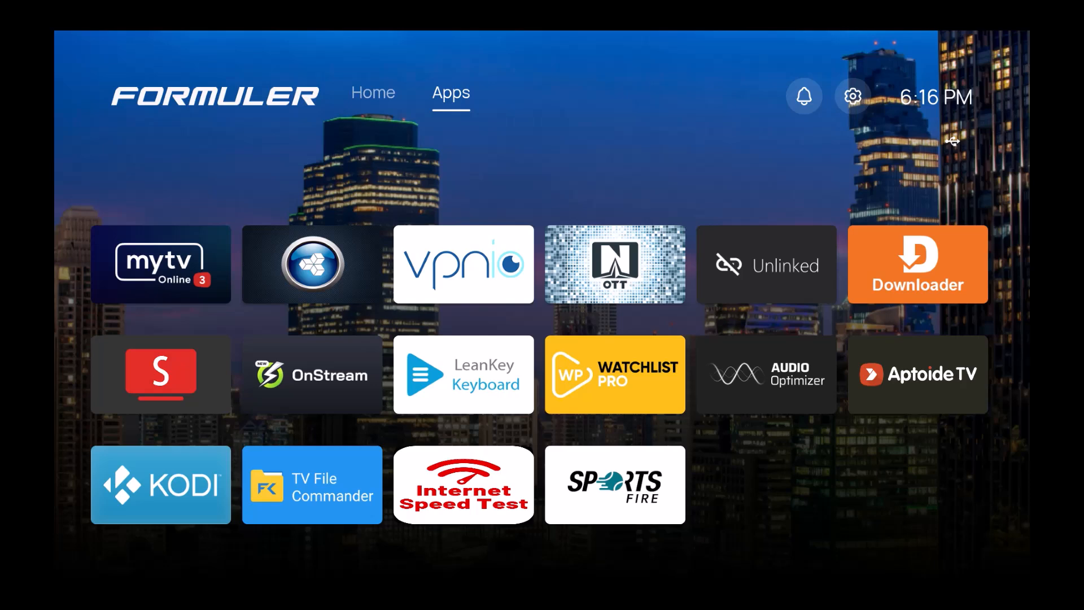
# Leave quick settings for the Home tab to start naming a new row
pyautogui.click(851, 96)
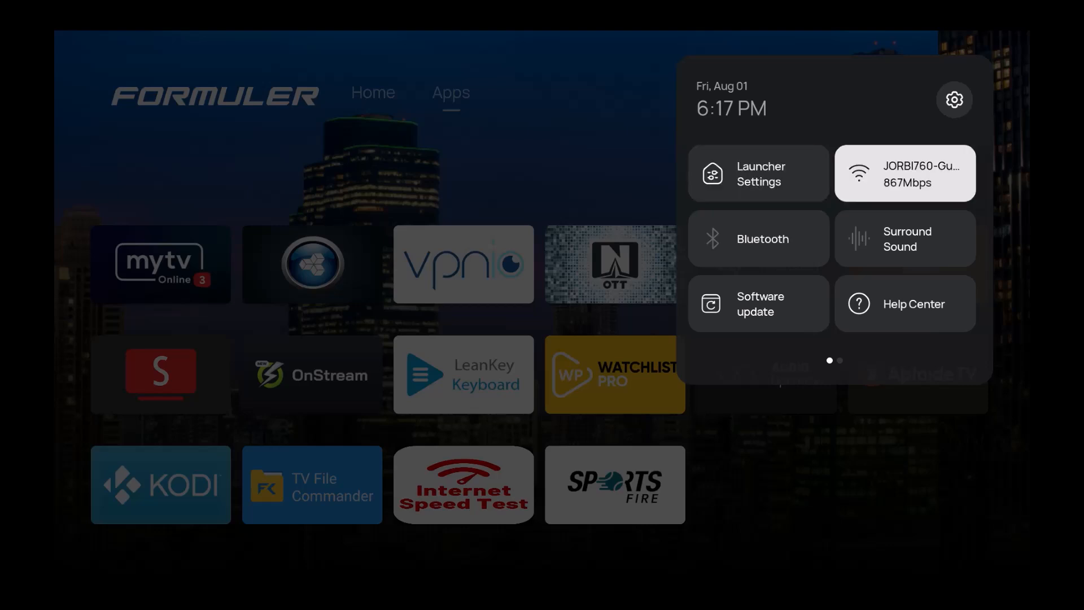
pyautogui.click(758, 174)
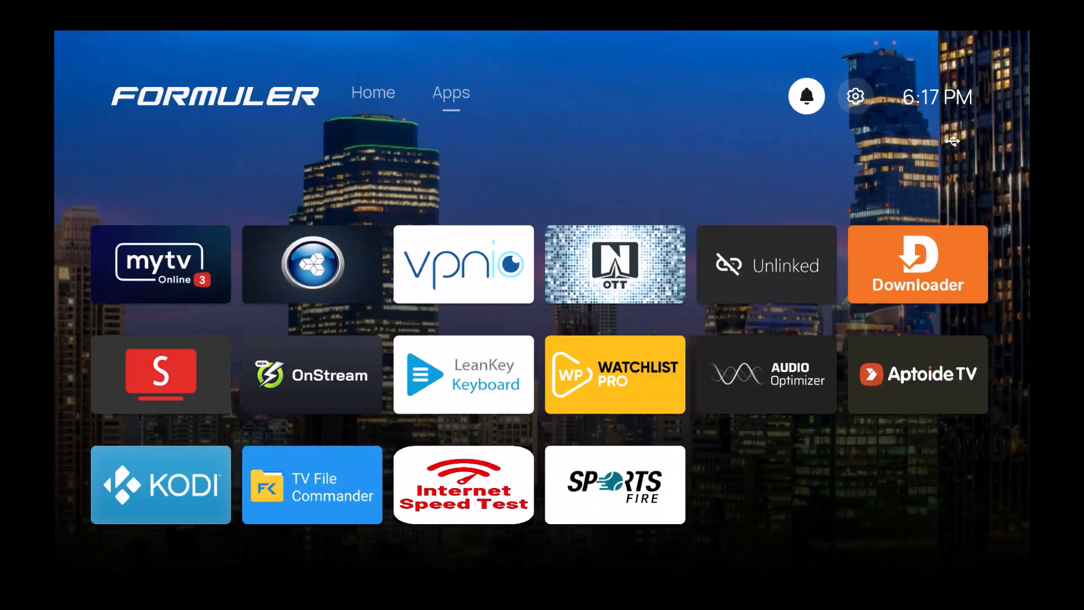
pyautogui.click(372, 93)
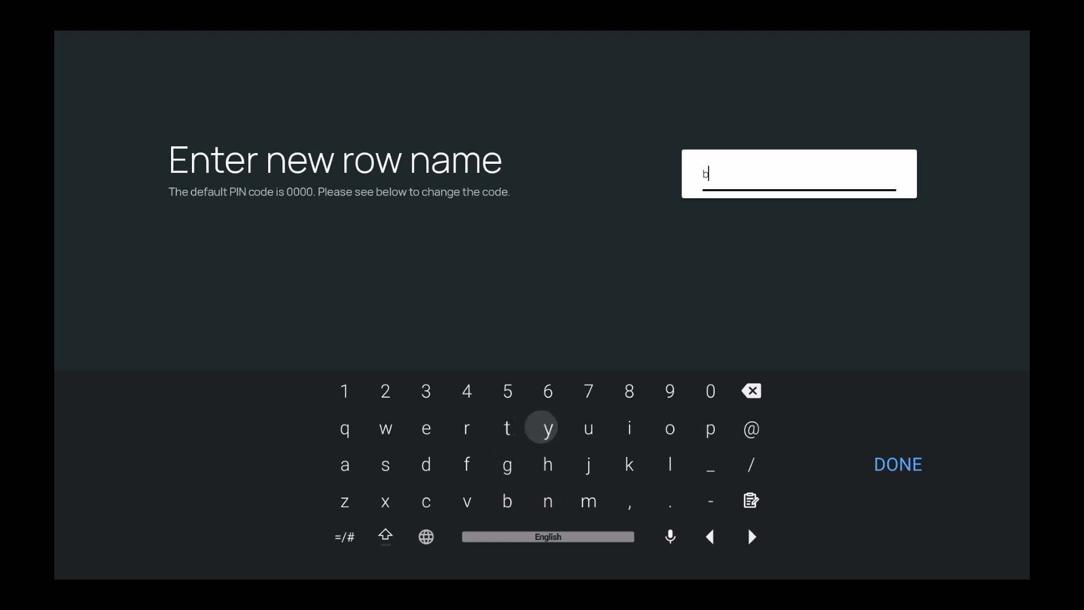
# Enter 'booyah' as the new row name and confirm with DONE
pyautogui.click(670, 428)
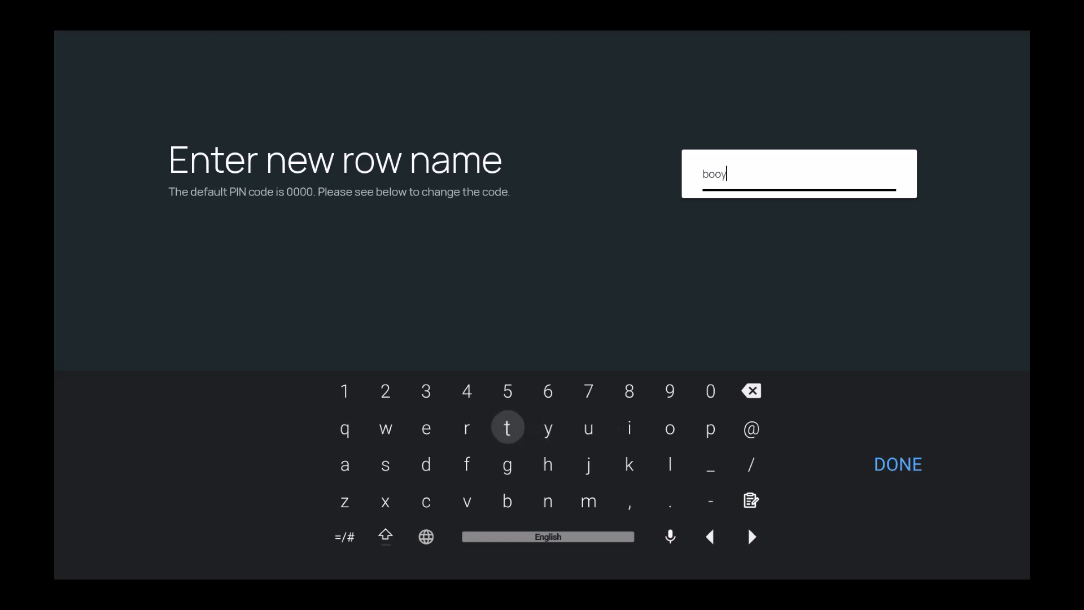
pyautogui.click(385, 464)
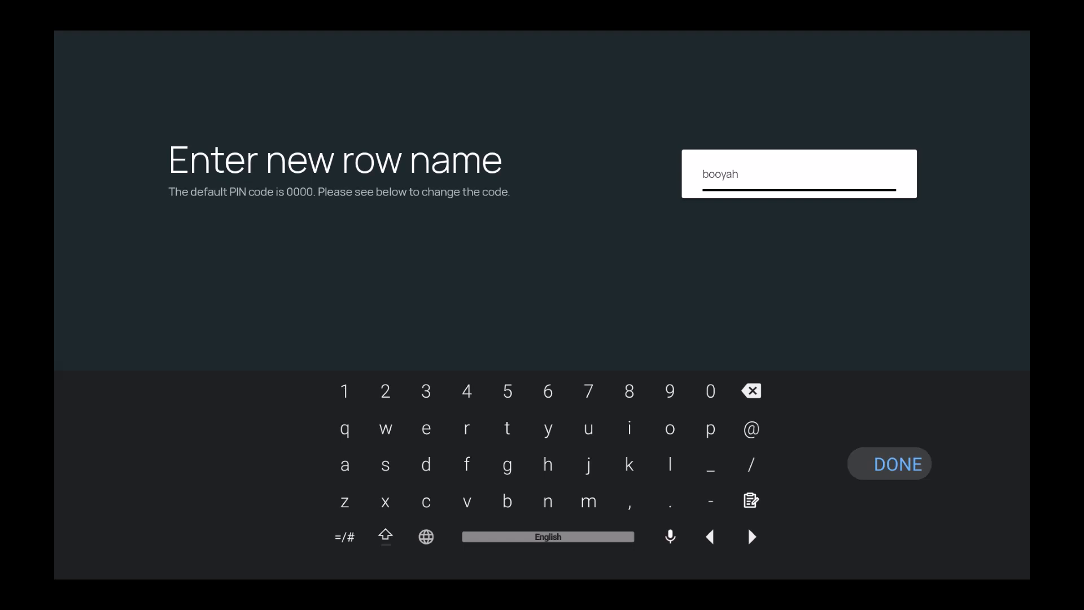
pyautogui.click(889, 463)
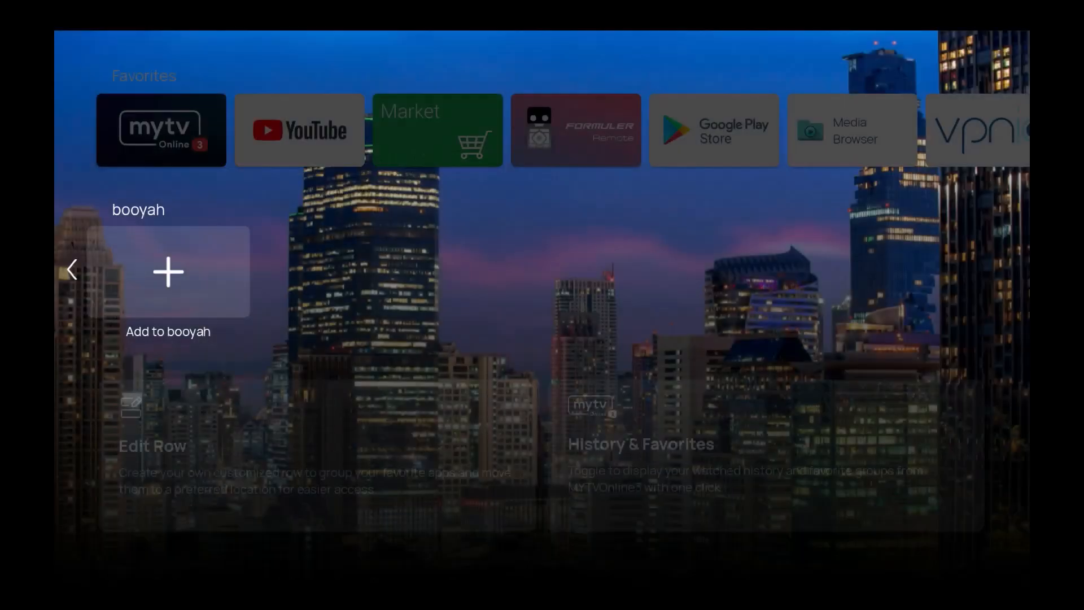
# Add OTT Navigator, Downloader, OnStream, LeanKey Keyboard, Kodi and File Commander to booyah
pyautogui.click(168, 272)
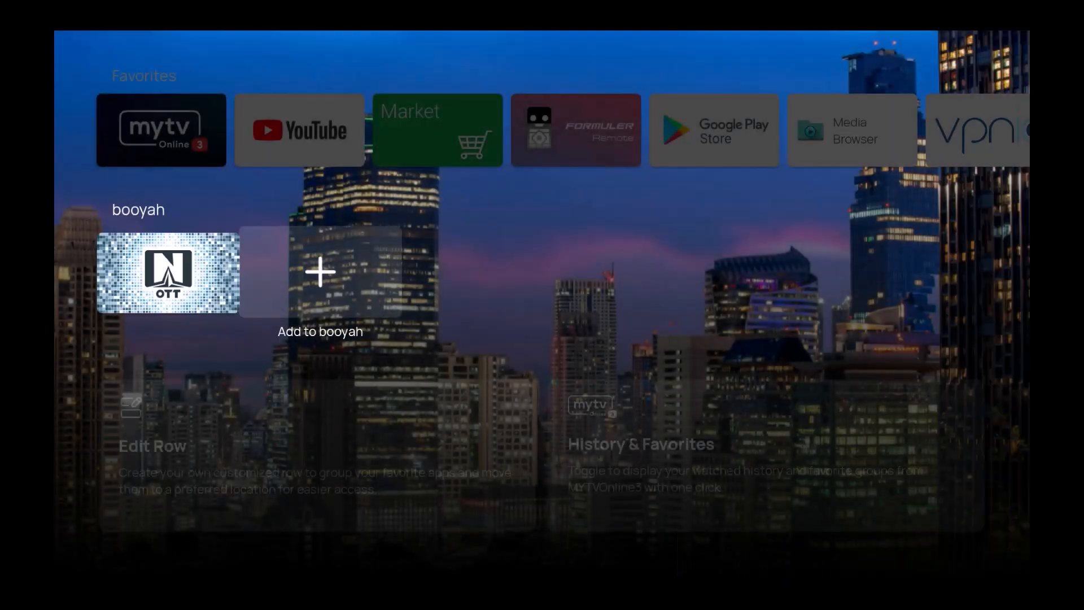
pyautogui.click(320, 272)
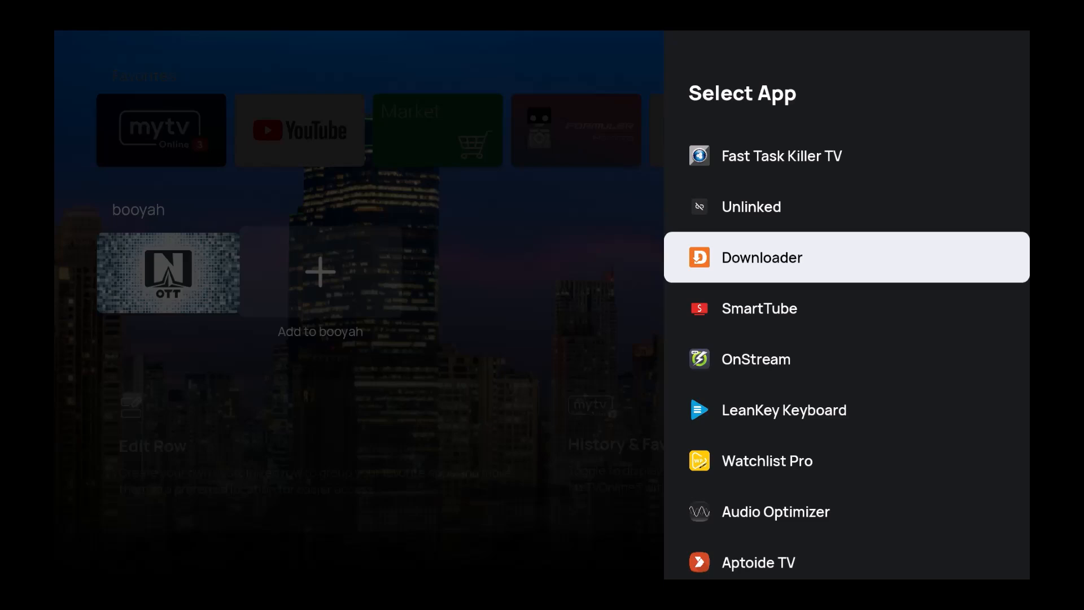
pyautogui.click(761, 257)
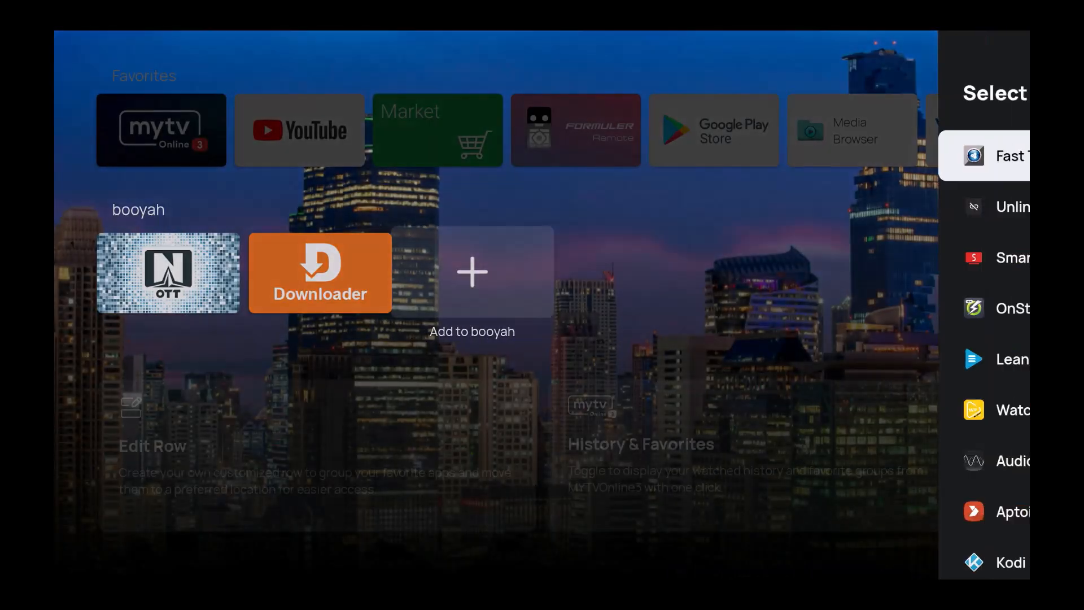
pyautogui.click(1008, 307)
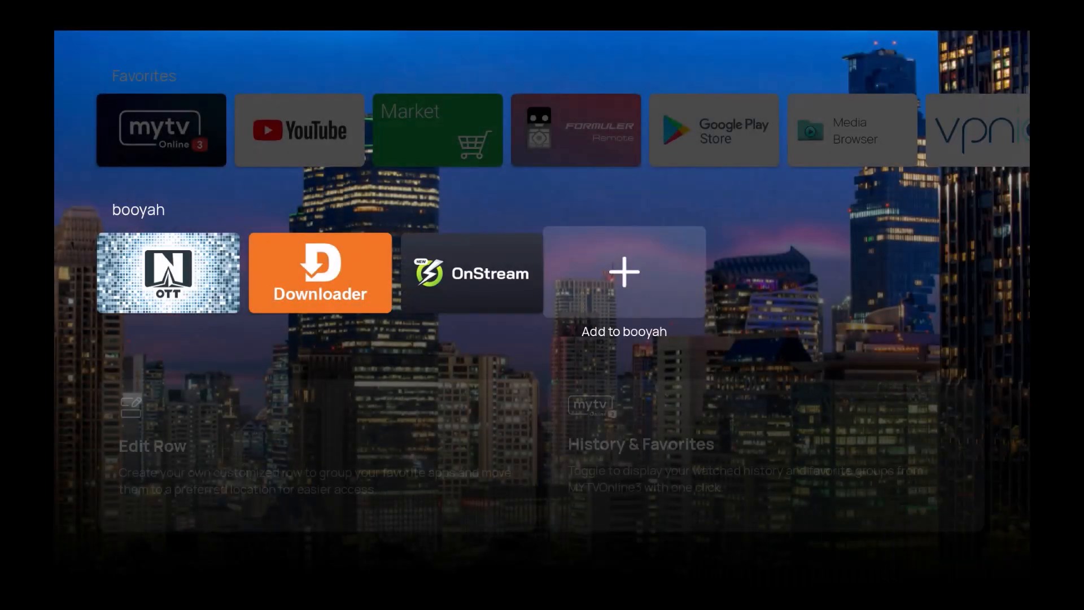
pyautogui.click(625, 272)
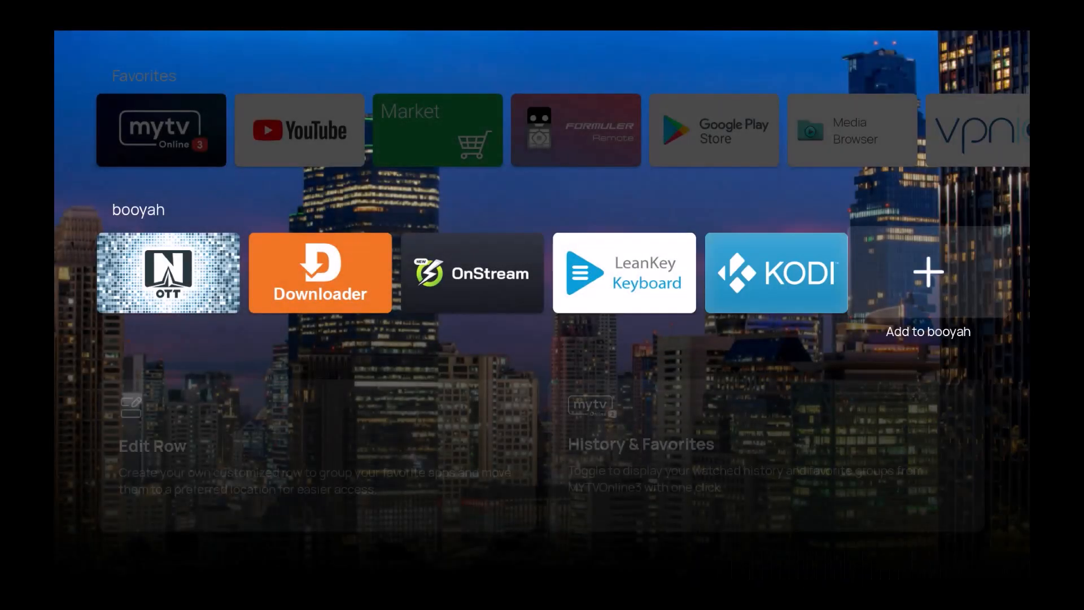
pyautogui.click(928, 271)
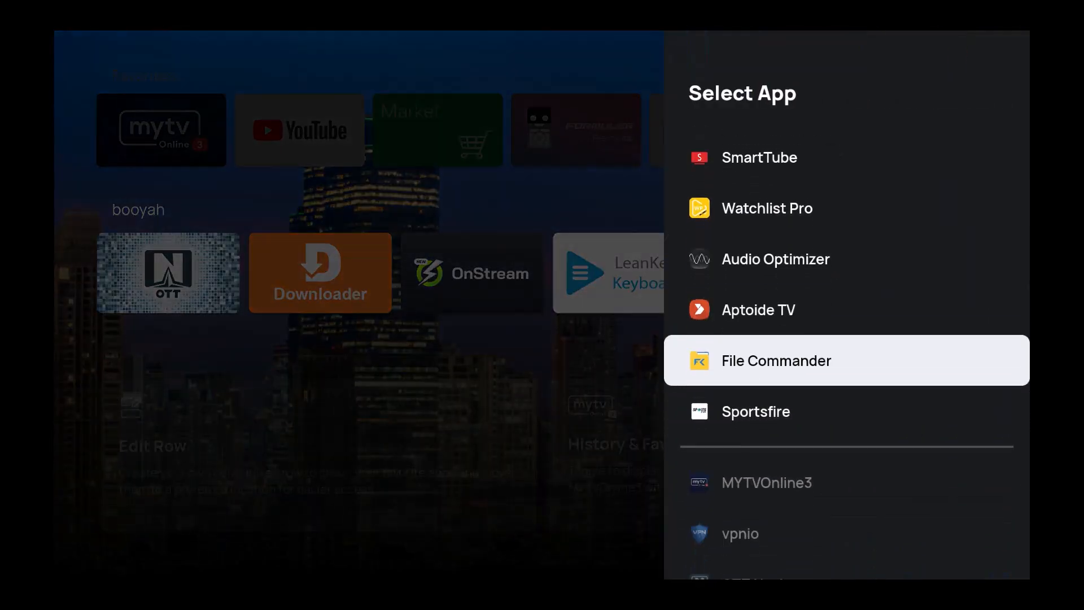
pyautogui.click(776, 360)
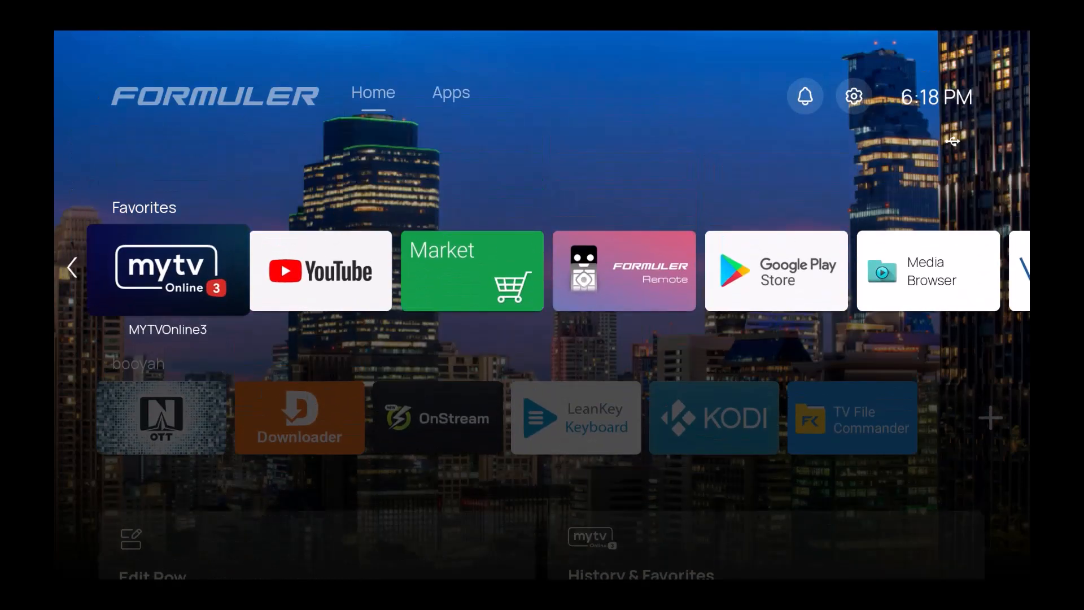
pyautogui.scroll(-3)
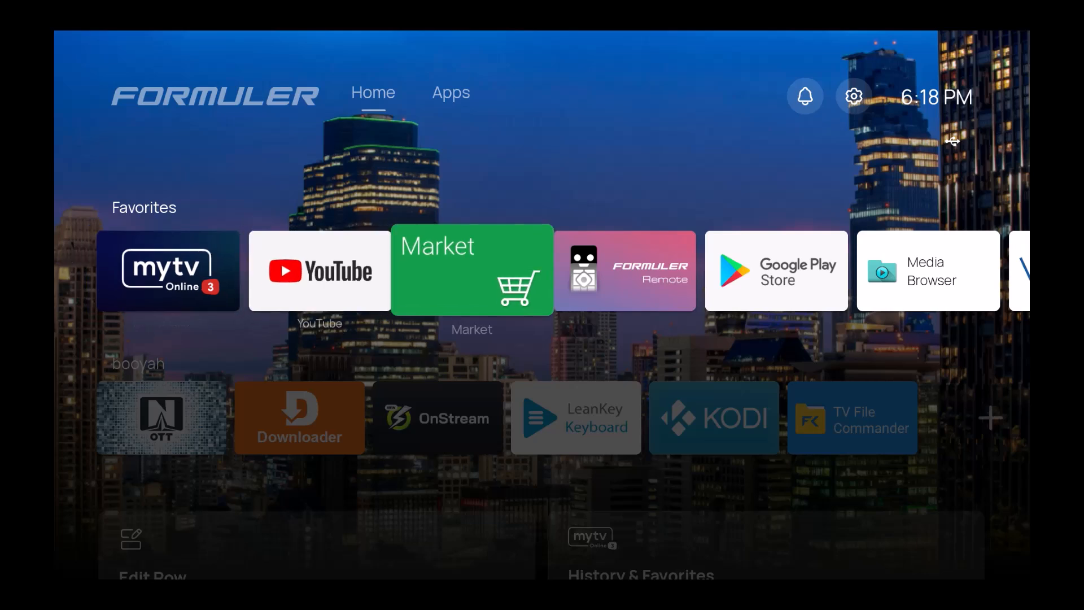
pyautogui.hscroll(3)
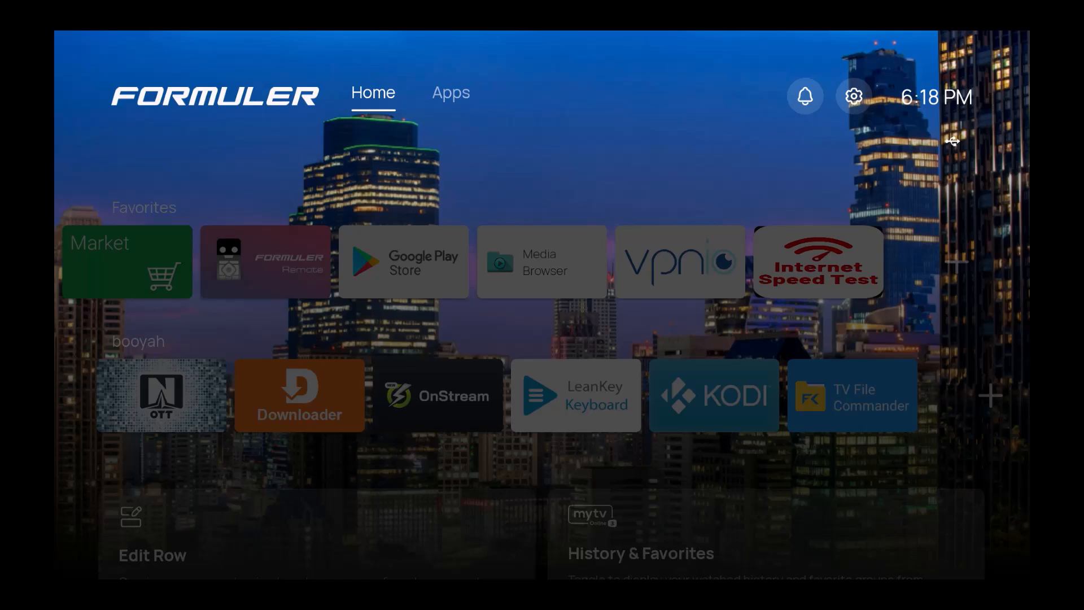
# From Device Preferences > About, press Build repeatedly to enable developer mode, then return
pyautogui.click(854, 94)
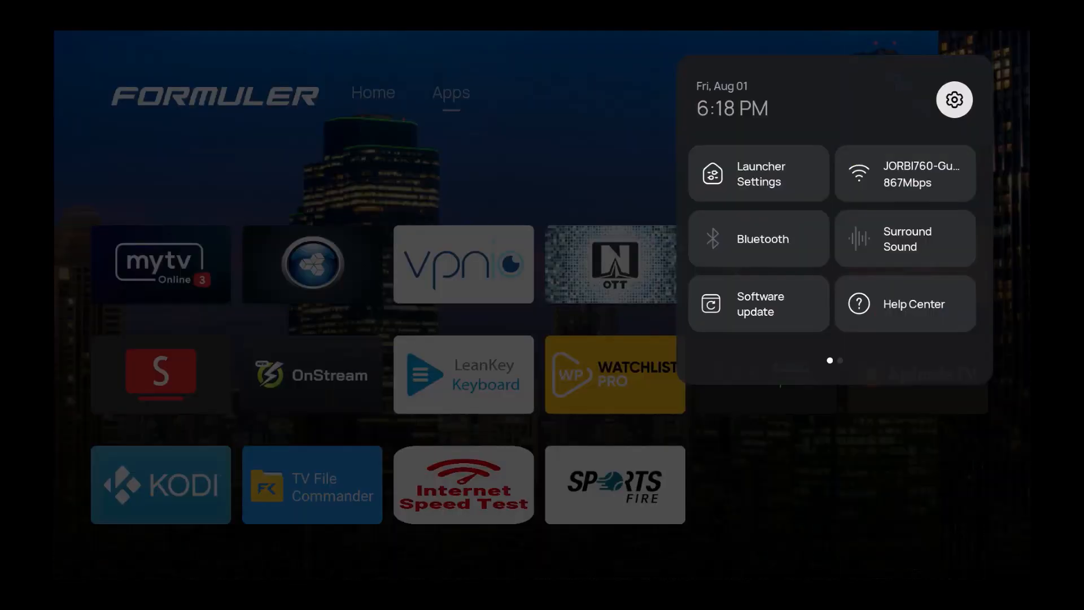
pyautogui.click(954, 100)
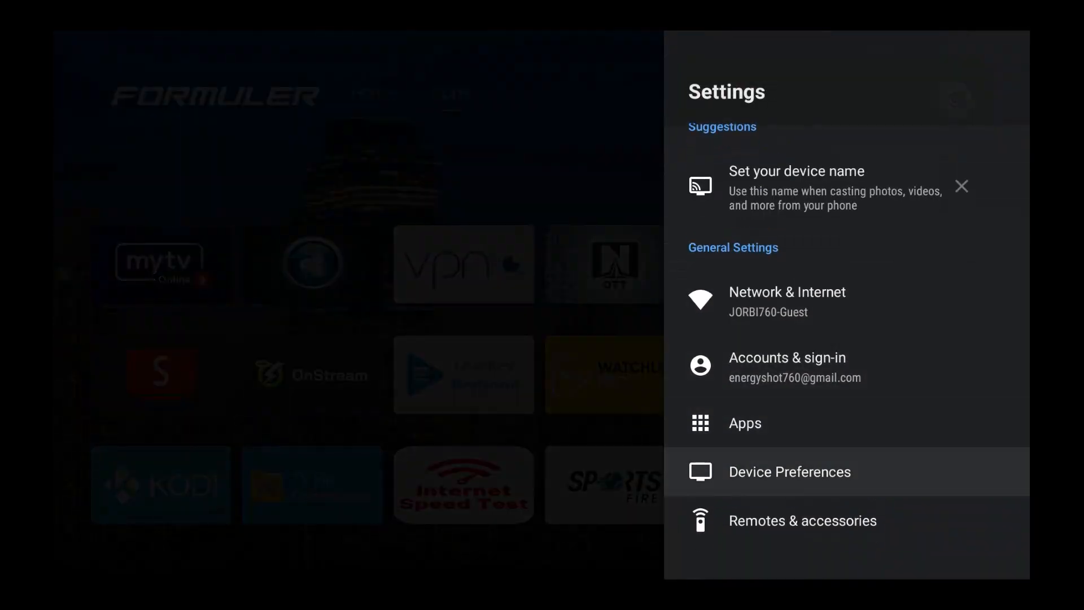
pyautogui.click(789, 471)
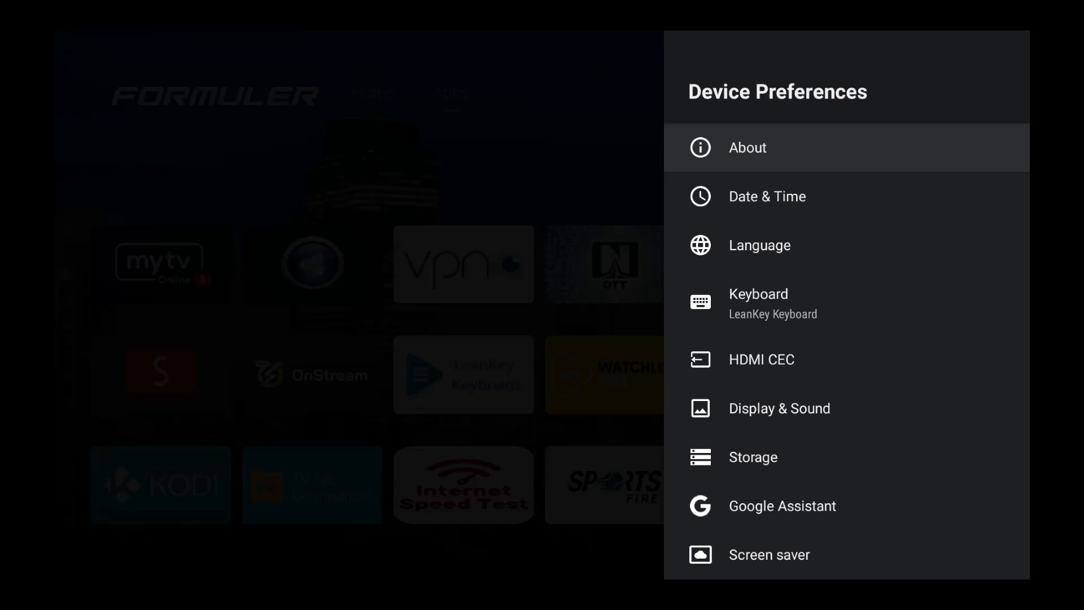
pyautogui.click(748, 147)
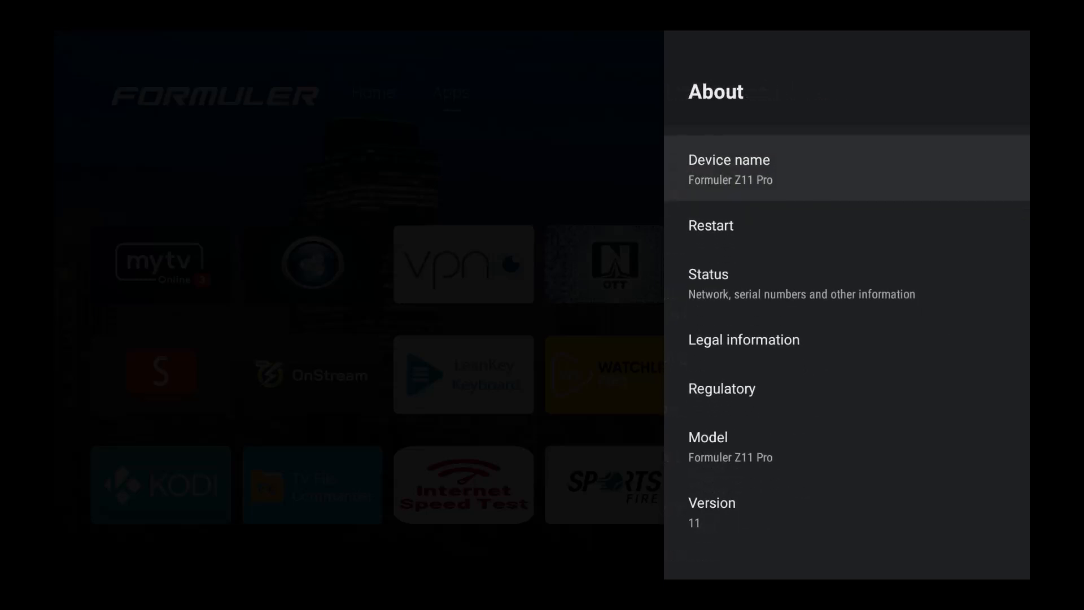
pyautogui.scroll(-3)
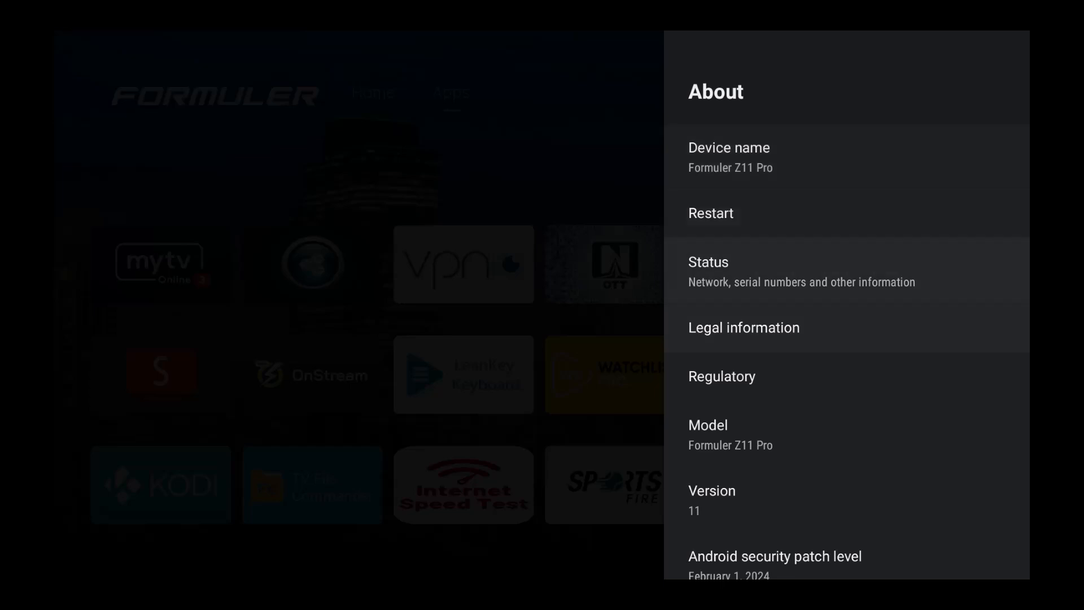
pyautogui.scroll(-3)
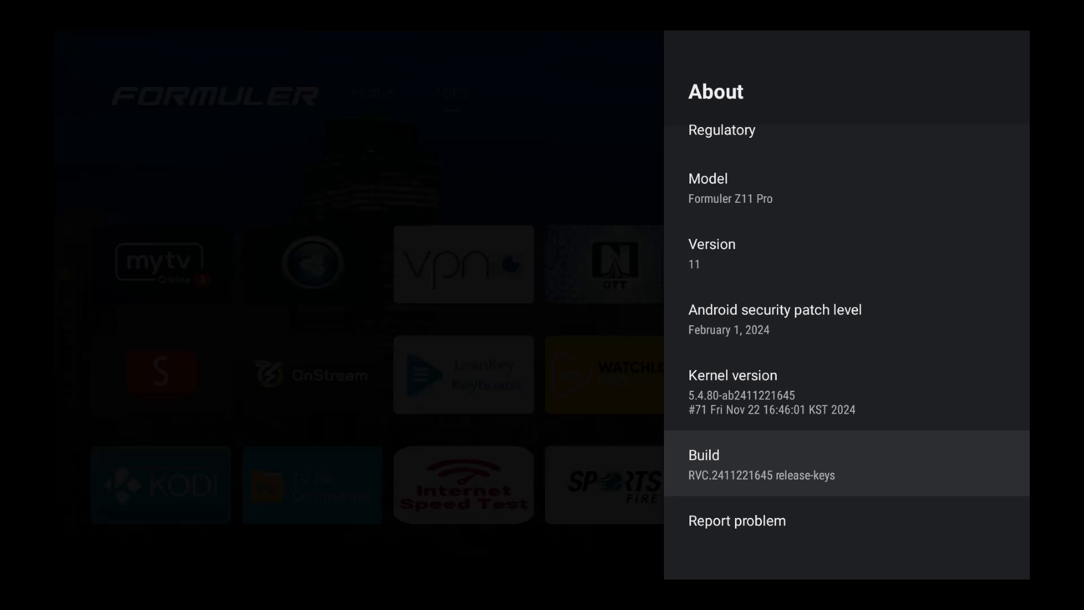
pyautogui.press('Back')
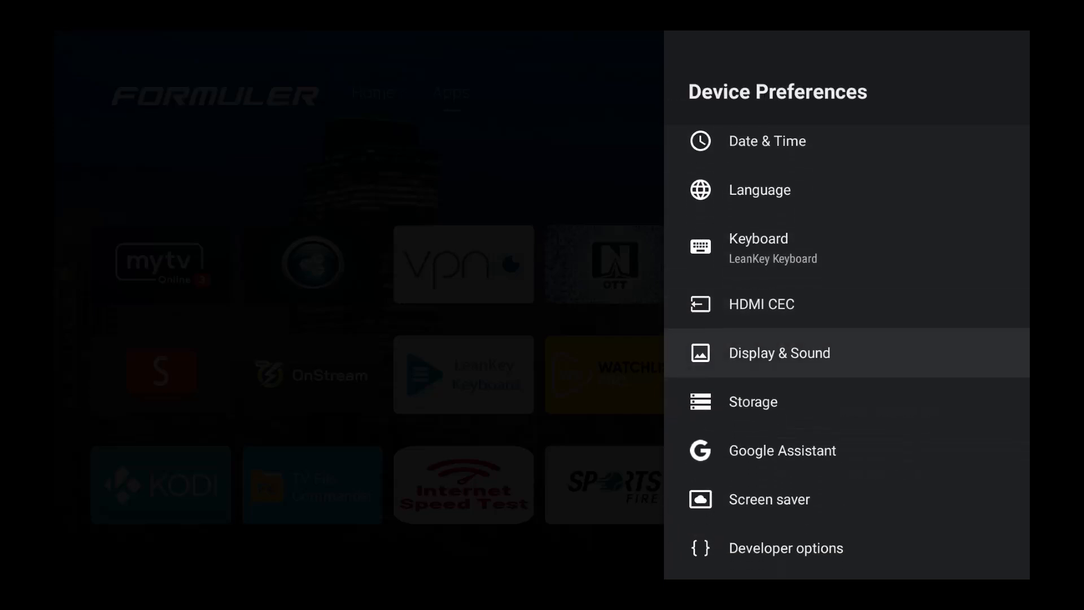
# Open Developer options and turn on USB debugging
pyautogui.scroll(-3)
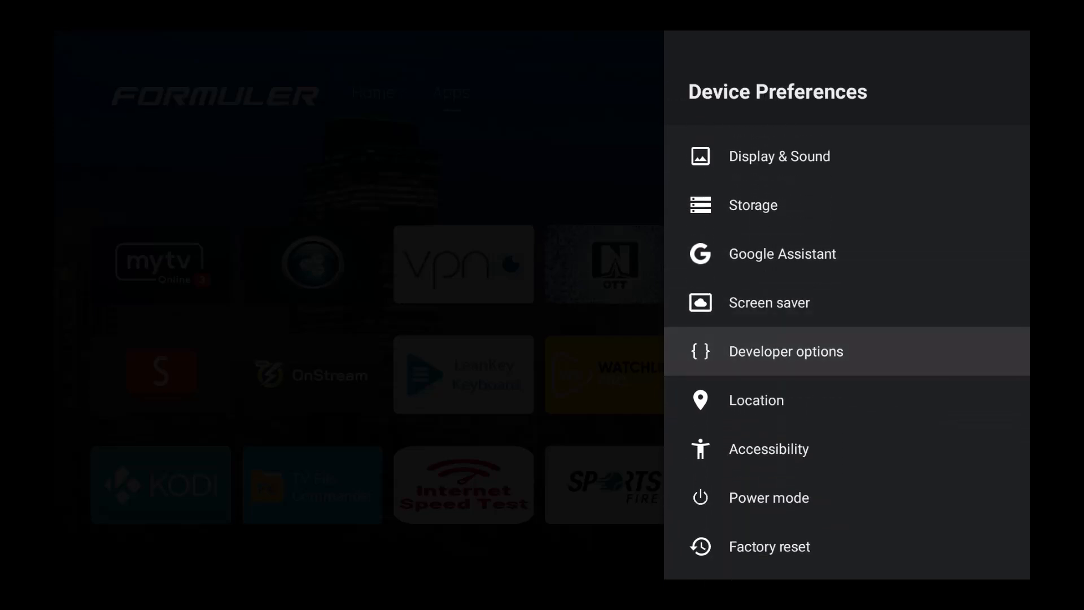
pyautogui.click(785, 352)
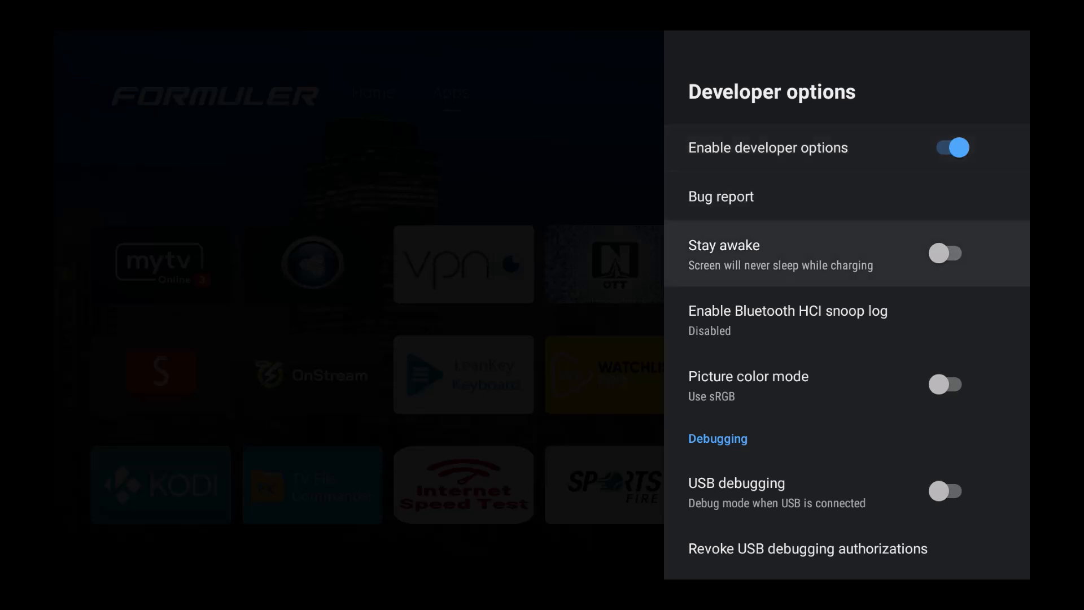
pyautogui.scroll(-3)
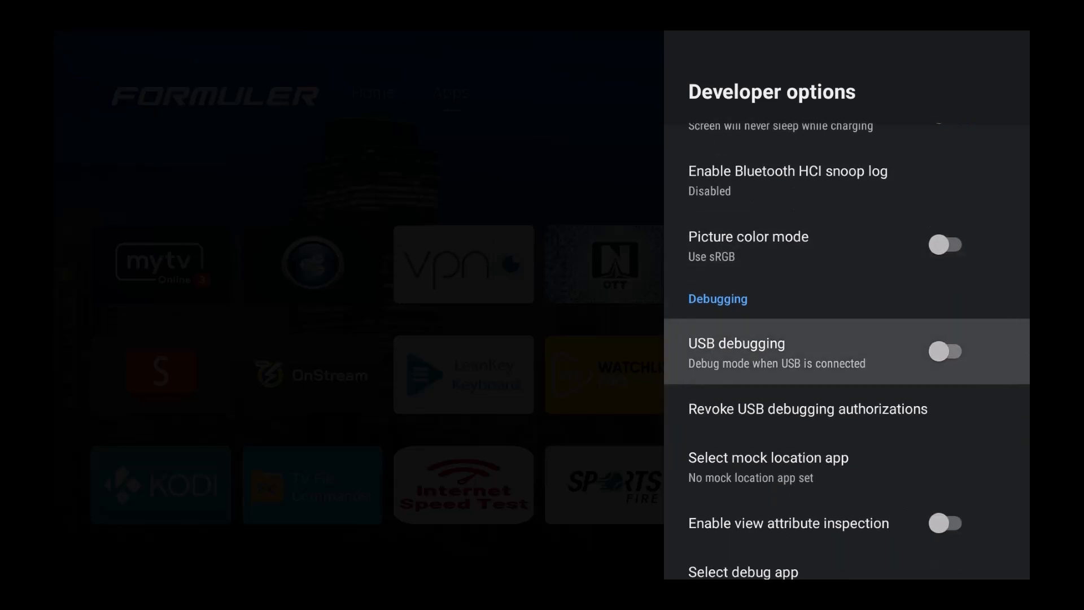
pyautogui.click(947, 351)
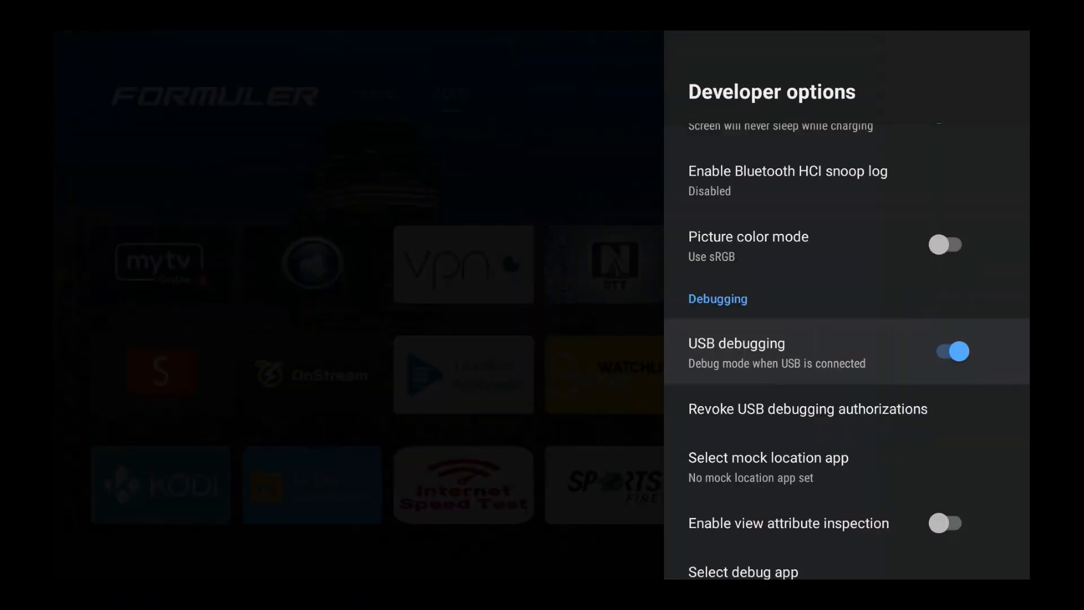
# Set window, transition and animator duration scales each to .5x
pyautogui.scroll(-3)
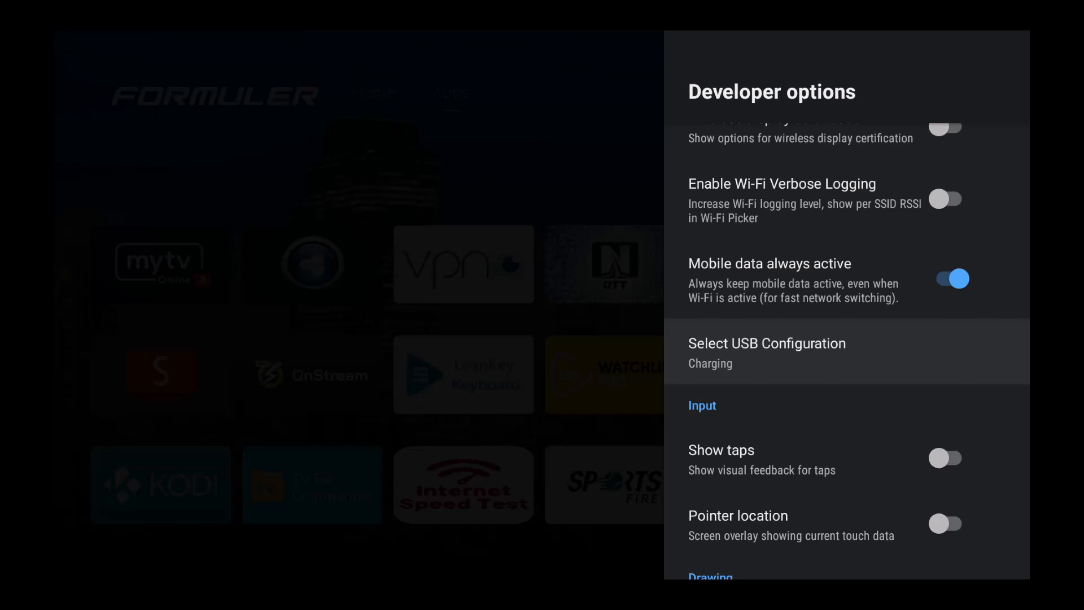
pyautogui.scroll(-3)
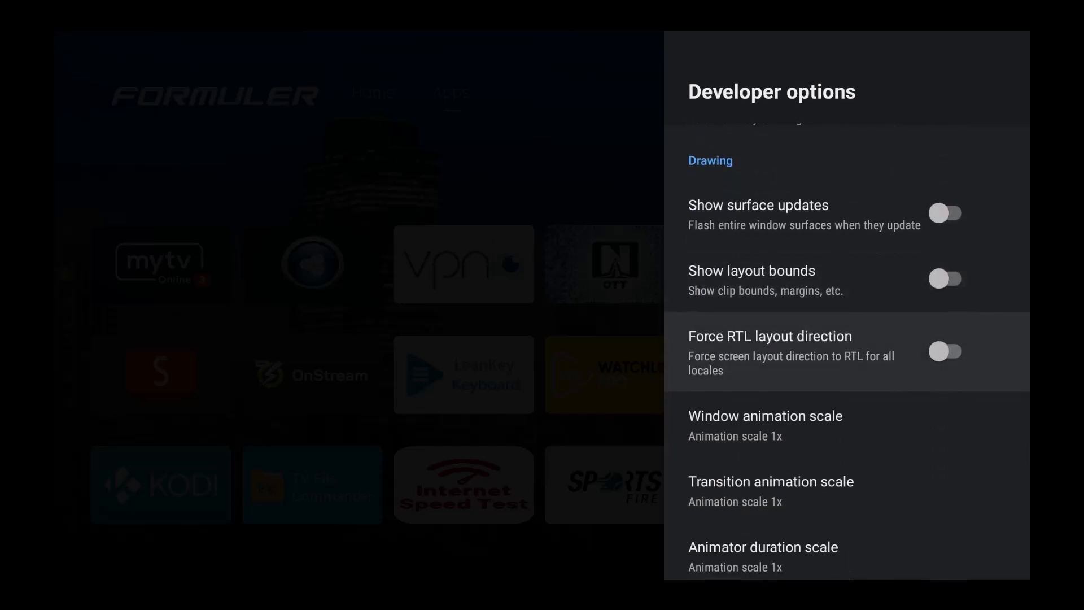
pyautogui.scroll(-3)
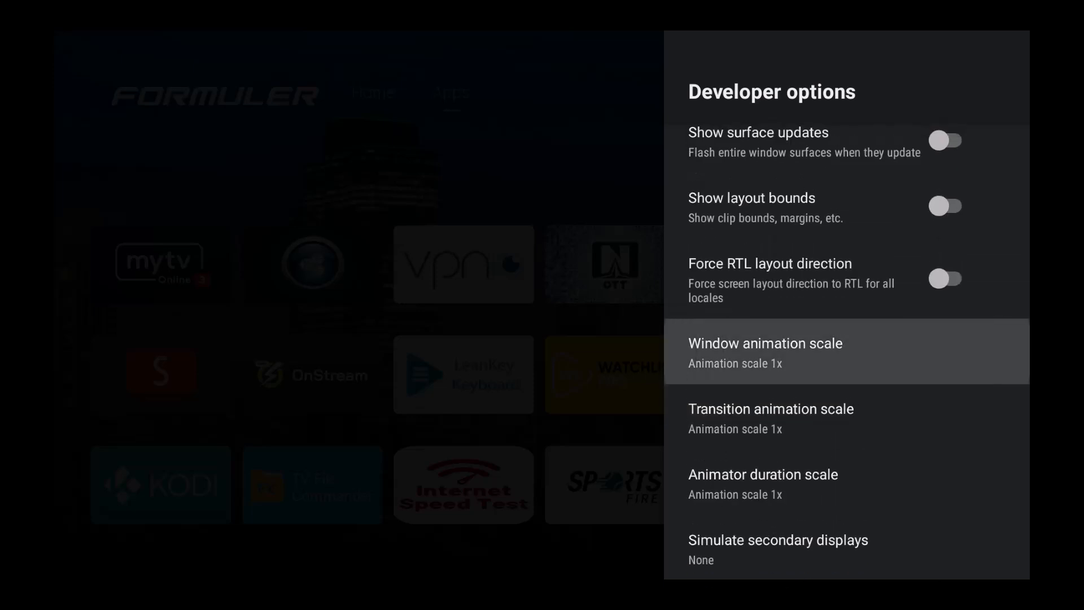
pyautogui.click(765, 352)
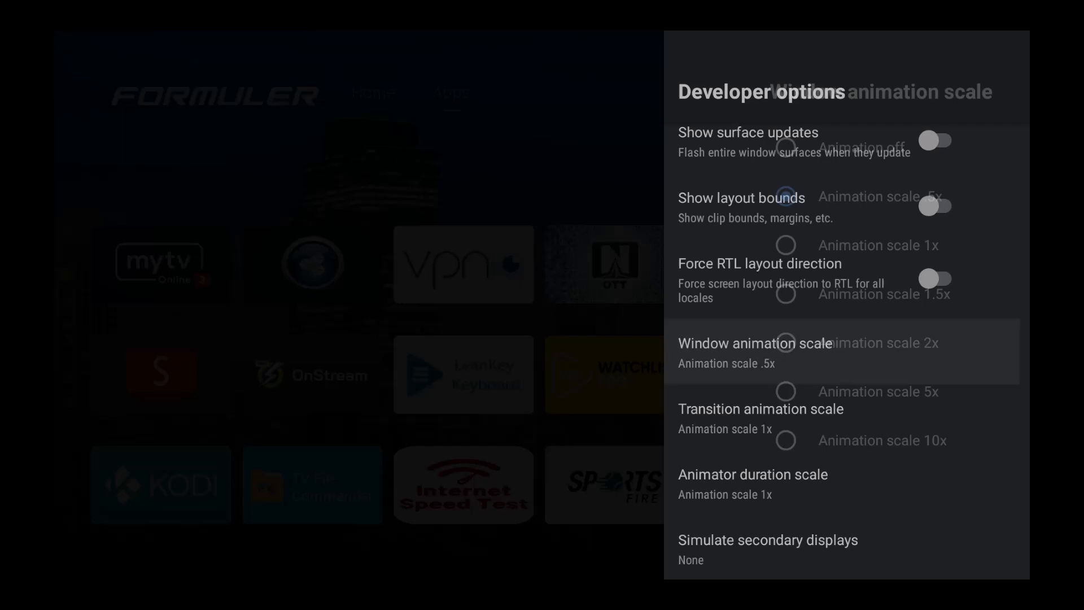
pyautogui.click(761, 409)
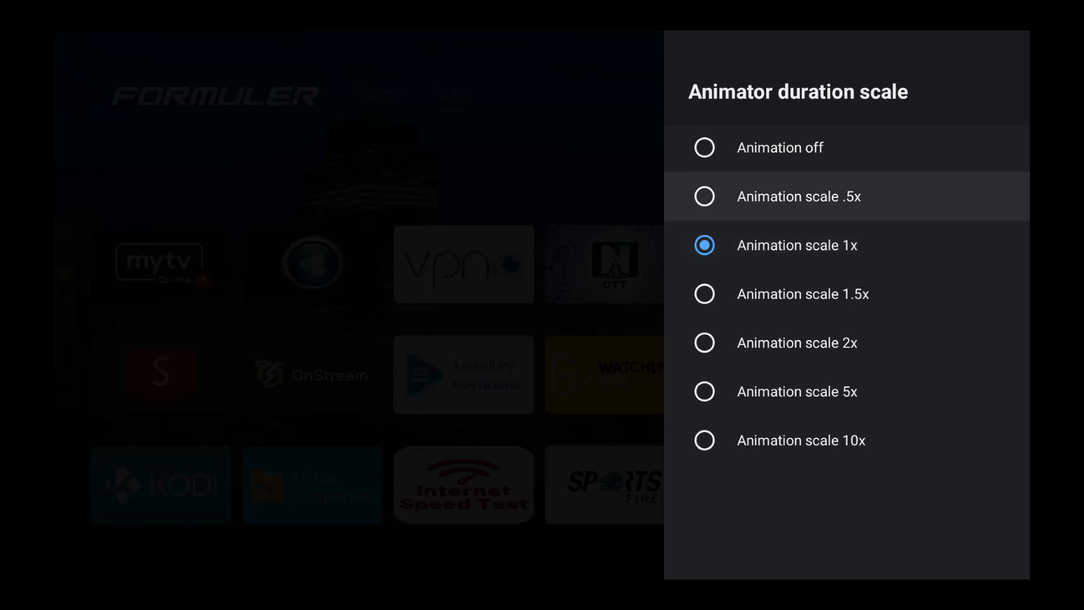
pyautogui.click(797, 196)
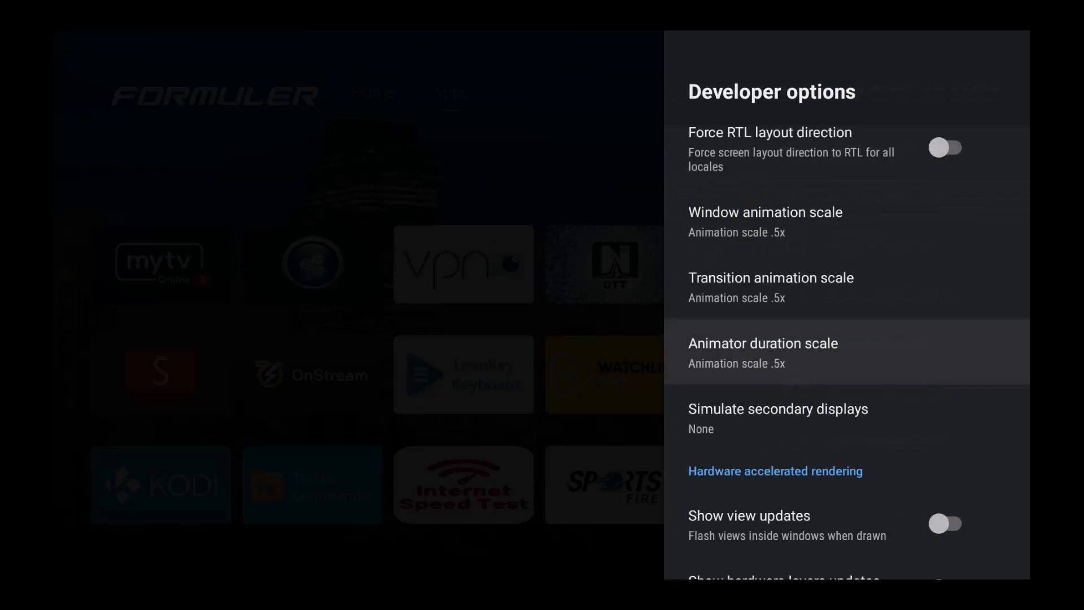